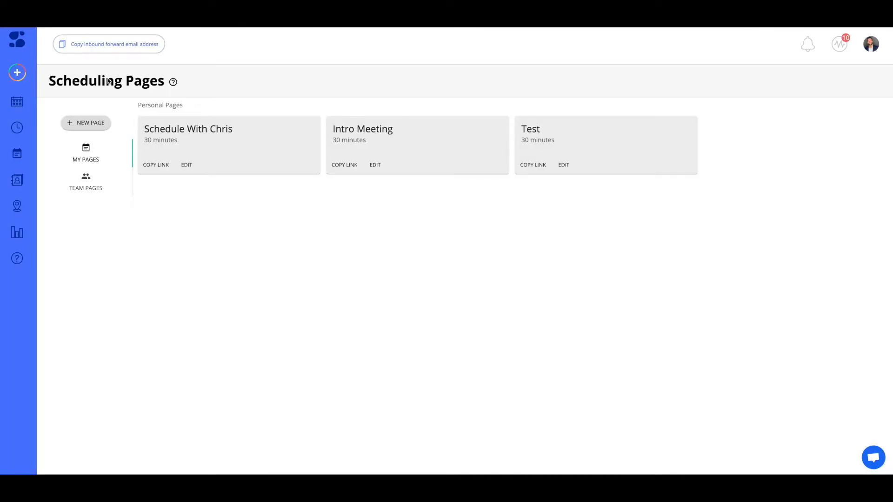
pyautogui.moveTo(425, 83)
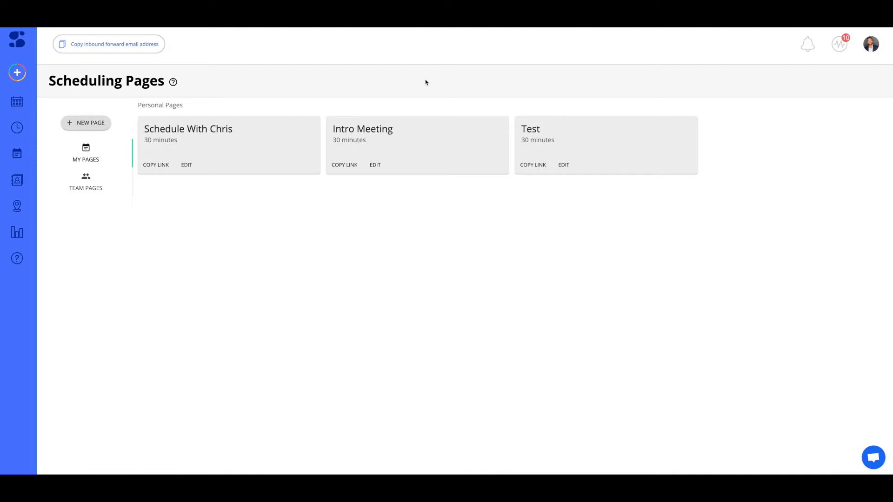
pyautogui.moveTo(606, 158)
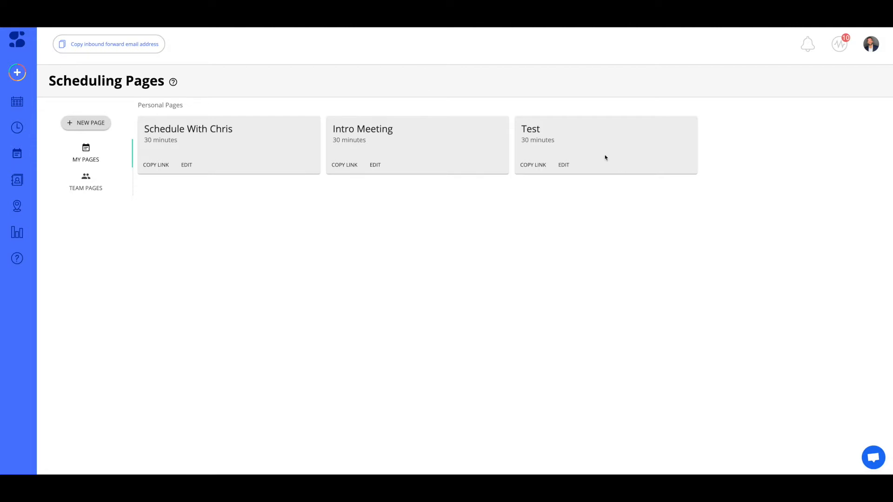
pyautogui.moveTo(543, 130)
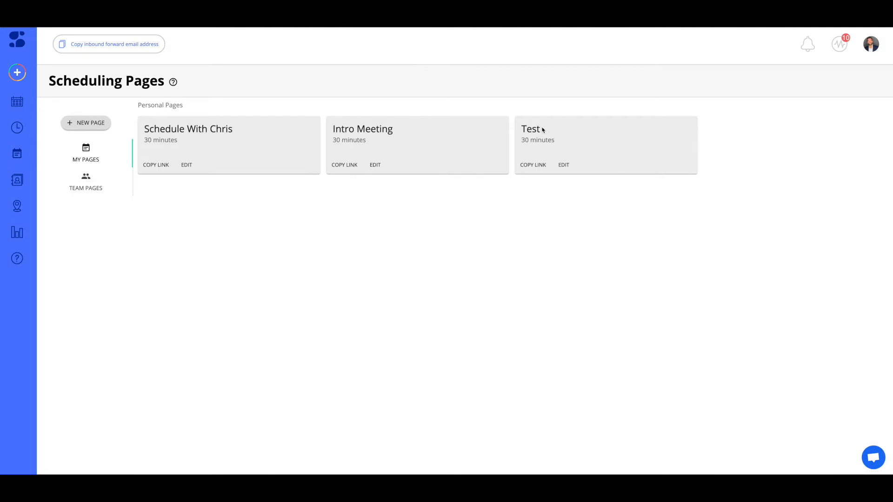
pyautogui.moveTo(108, 83)
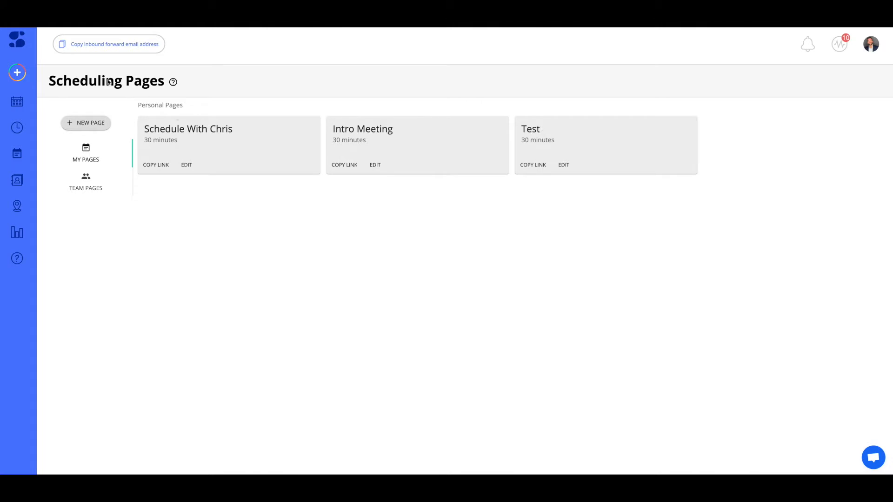
pyautogui.moveTo(345, 142)
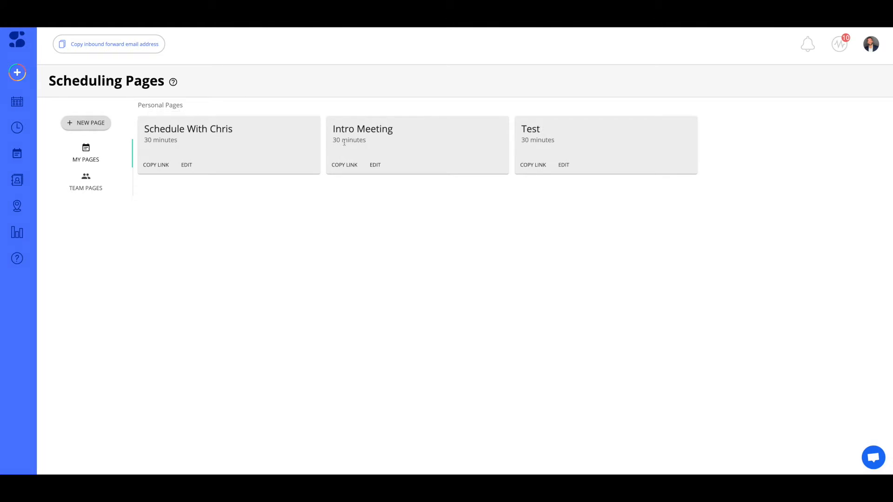
pyautogui.moveTo(337, 117)
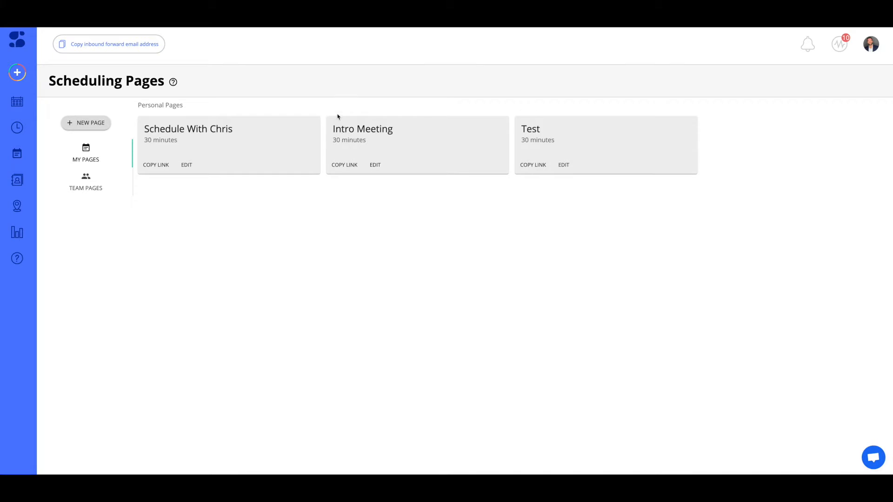
pyautogui.moveTo(530, 129)
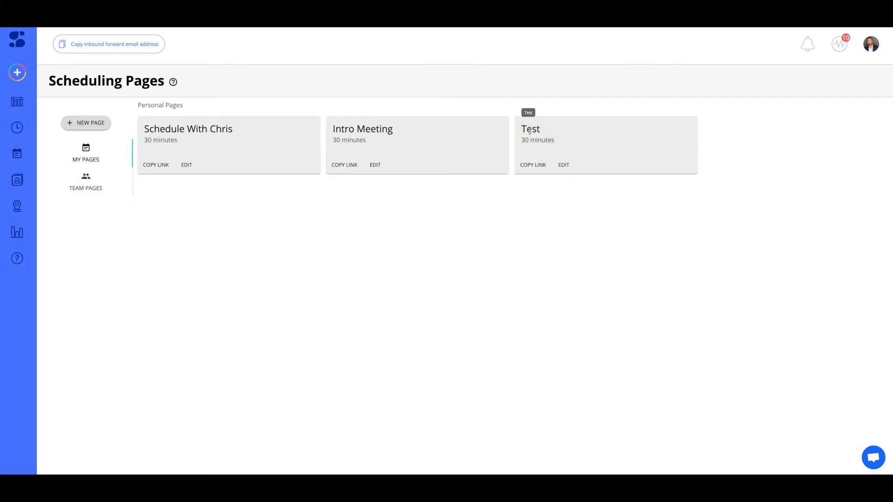
pyautogui.moveTo(557, 165)
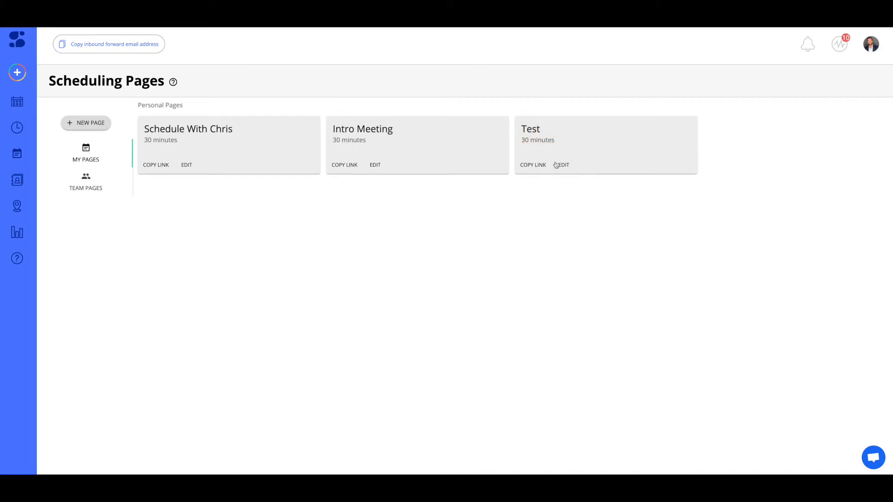
# Enable Team Page in the Test scheduling page's settings
pyautogui.click(562, 164)
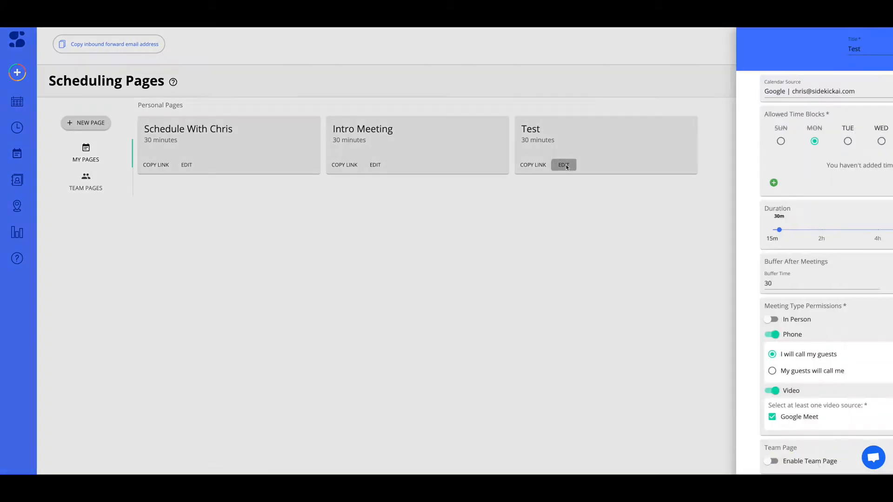
pyautogui.scroll(-3)
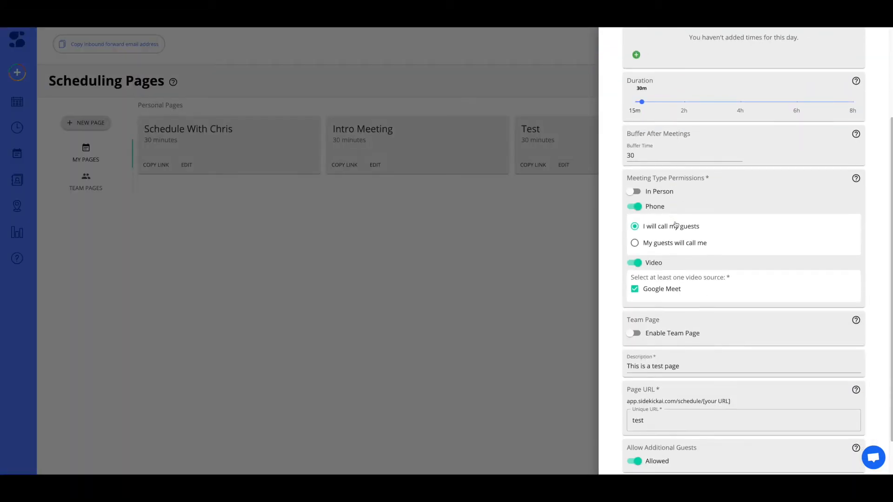
pyautogui.click(634, 333)
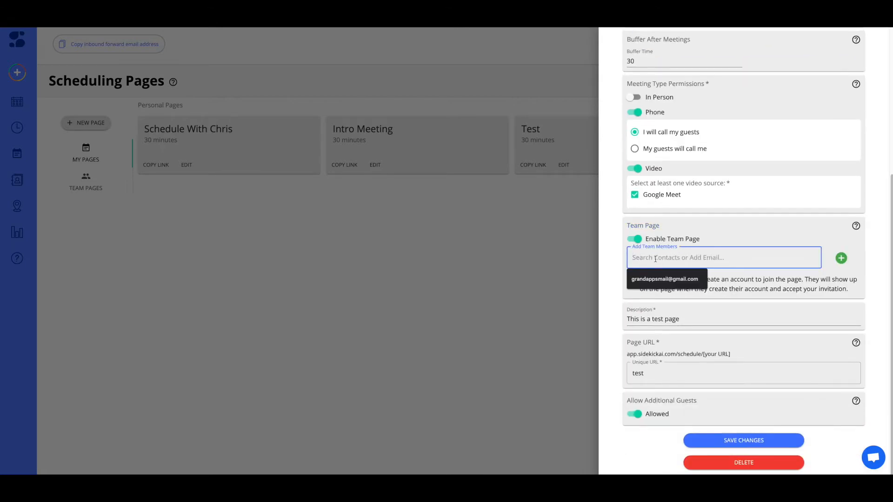
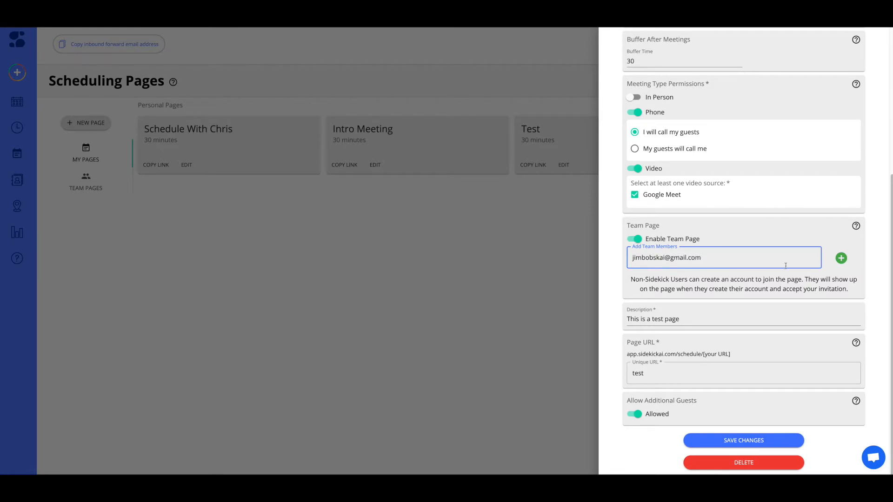
pyautogui.click(841, 258)
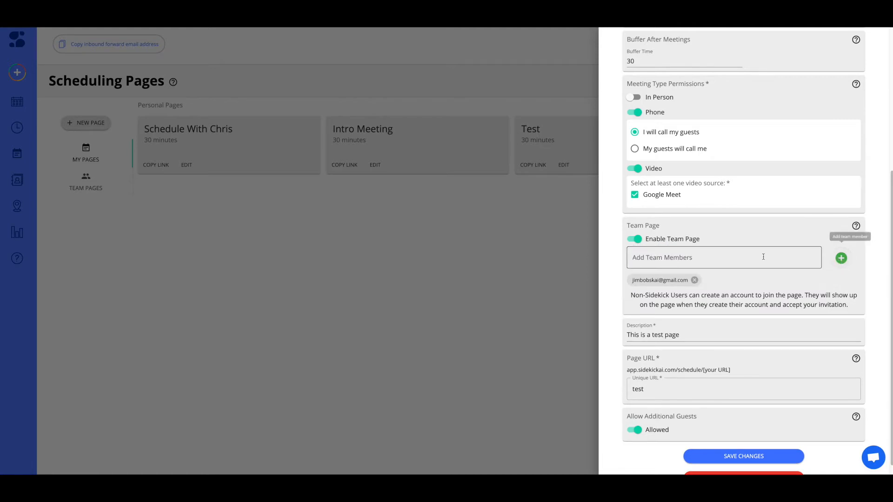
pyautogui.scroll(-3)
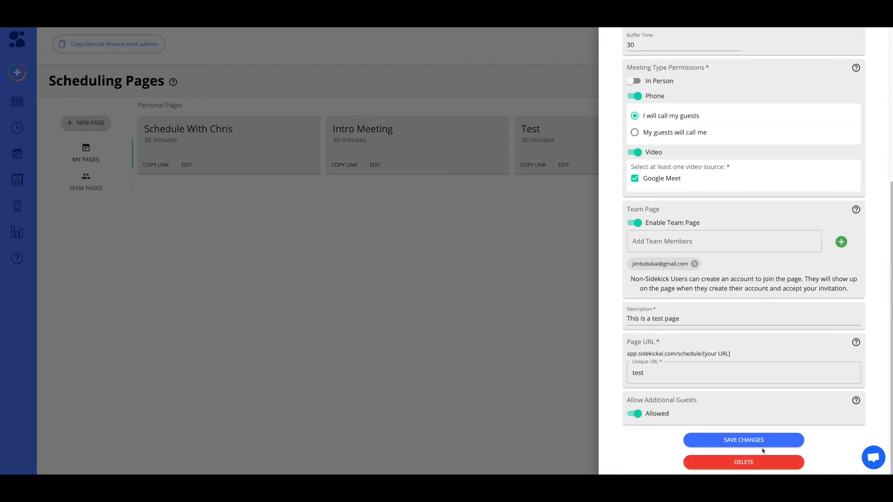
# Save the Test page and view it under Team Pages (Owned by you)
pyautogui.click(744, 440)
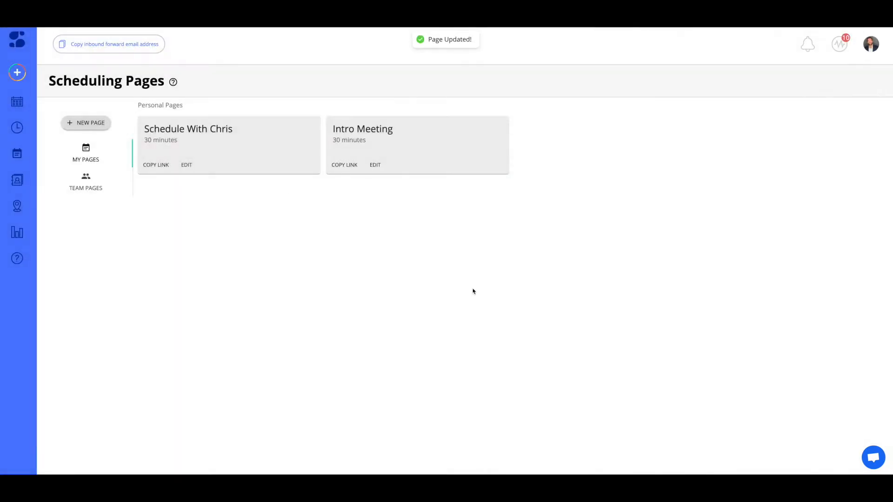
pyautogui.moveTo(543, 124)
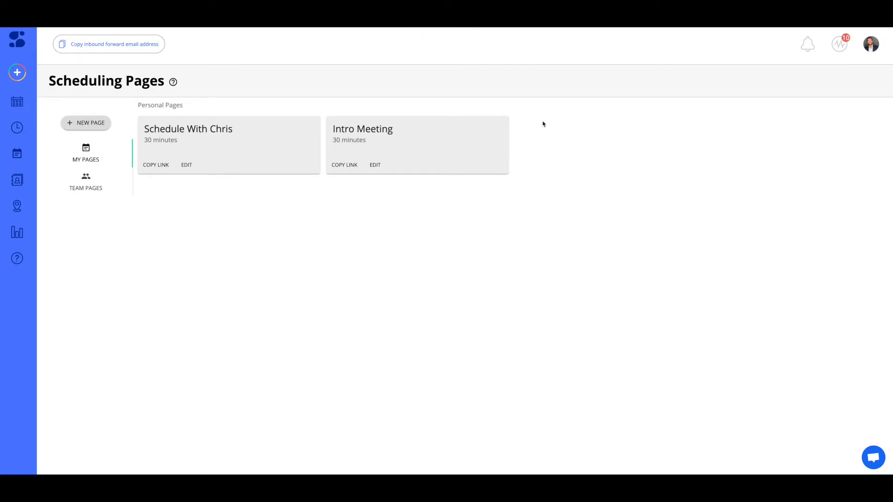
pyautogui.moveTo(588, 149)
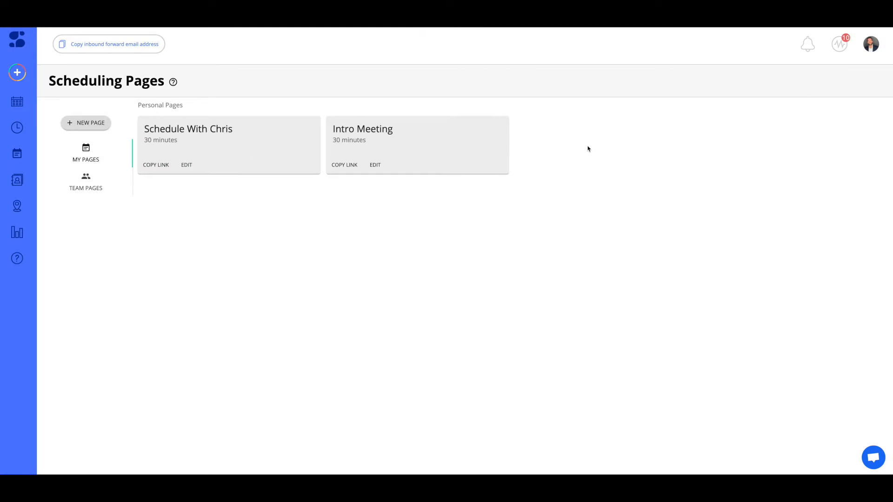
pyautogui.moveTo(86, 186)
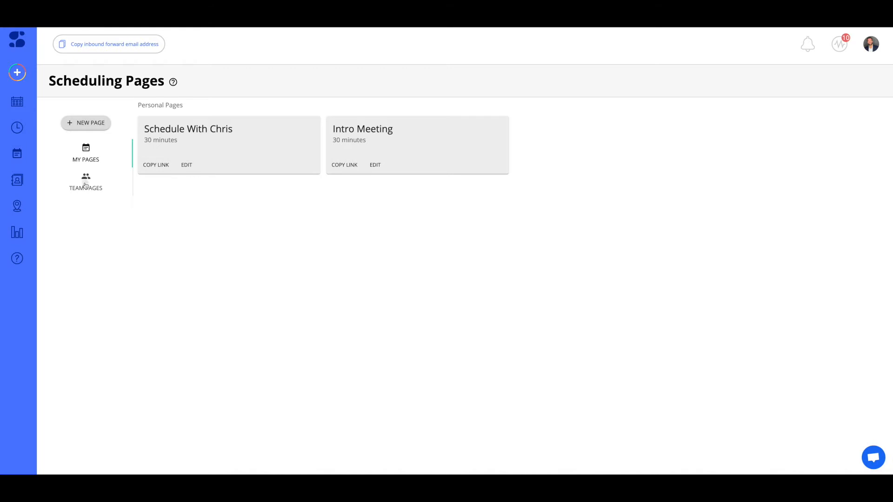
pyautogui.click(85, 183)
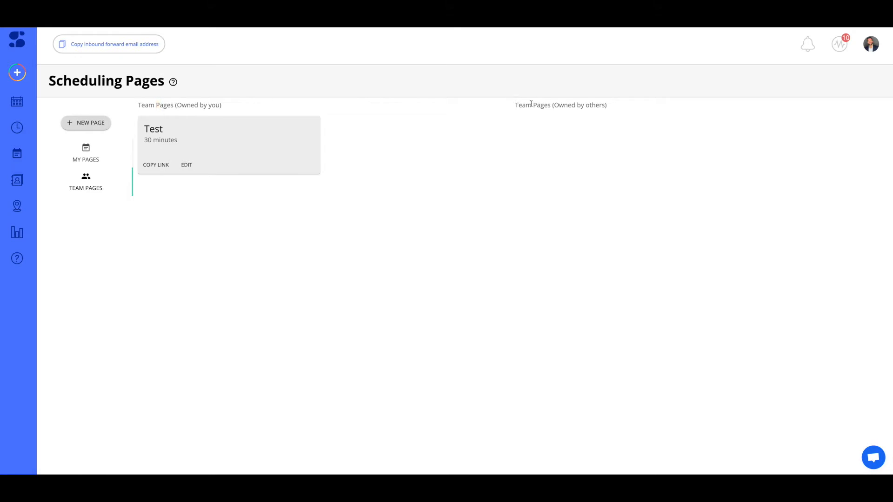
pyautogui.moveTo(550, 104)
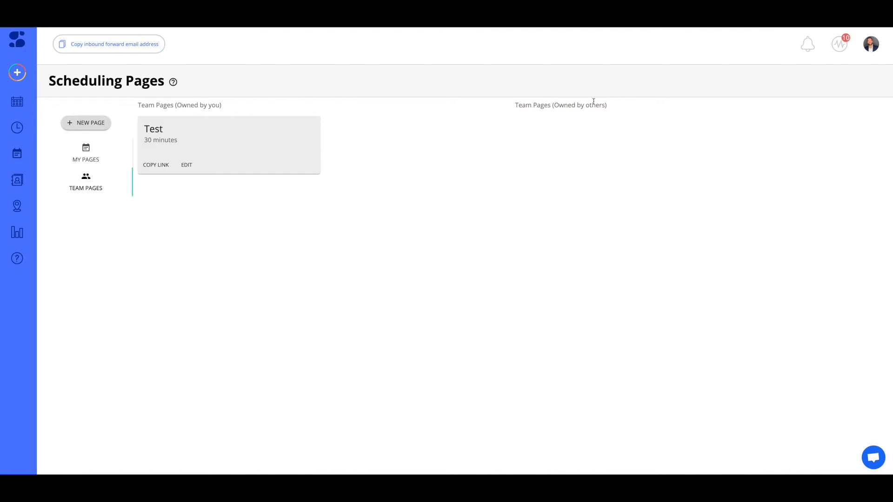
pyautogui.moveTo(409, 83)
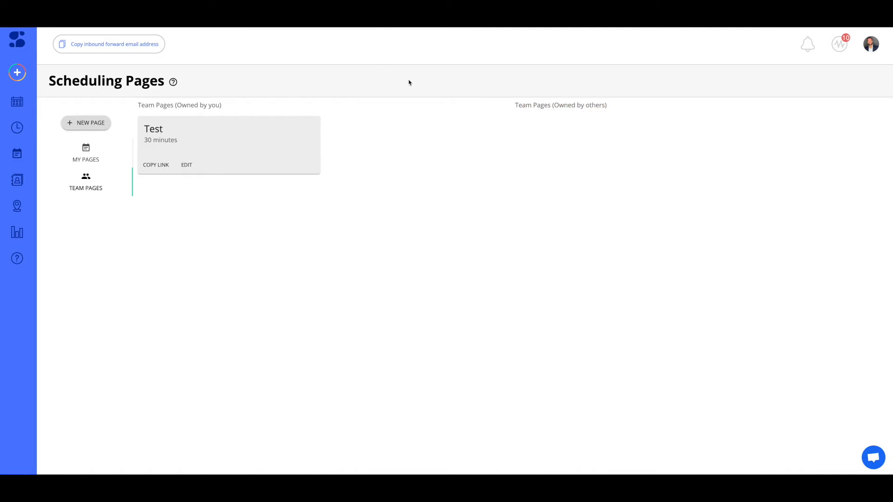
pyautogui.click(871, 44)
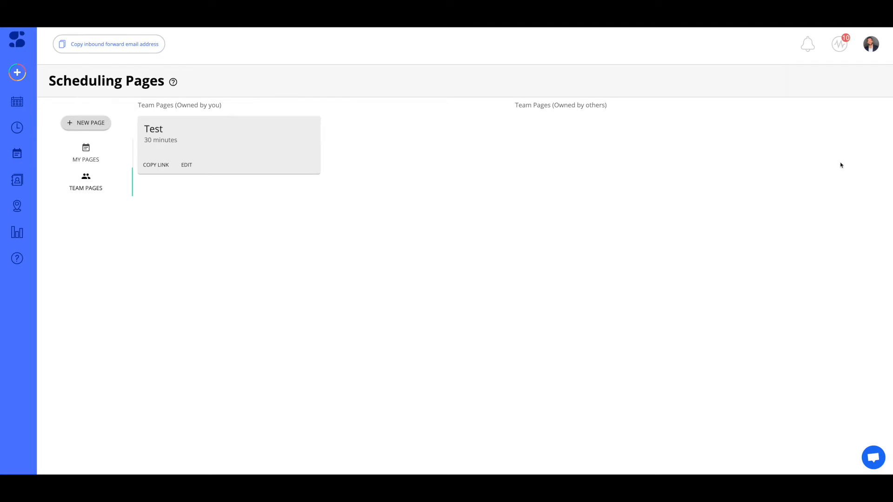
# Sign out of the owner's Sidekick account to reach the invited member's Gmail invite
pyautogui.click(871, 43)
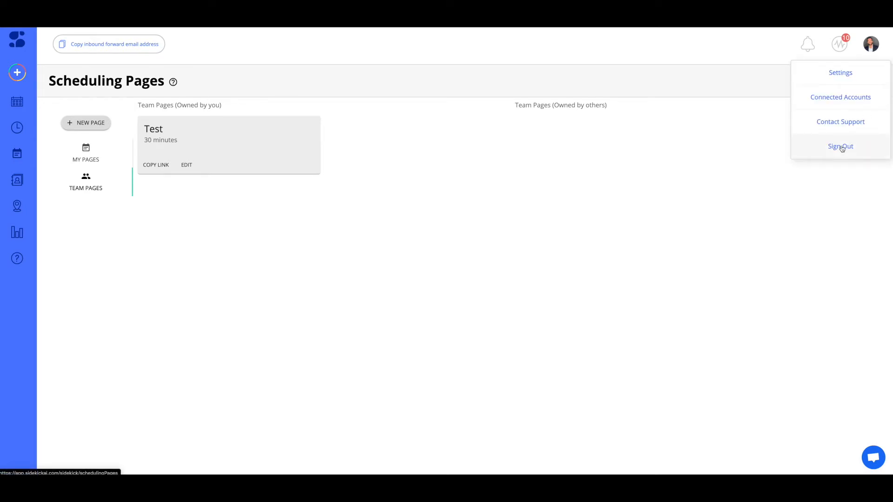
pyautogui.click(840, 147)
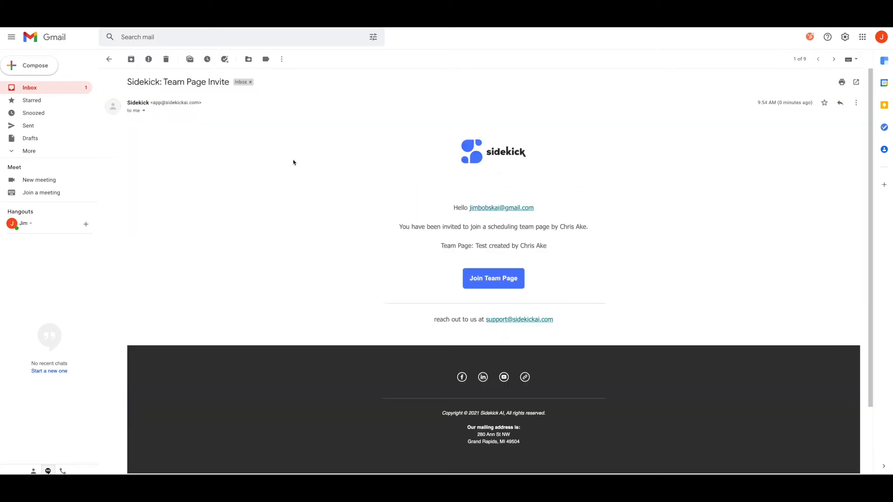
pyautogui.moveTo(265, 140)
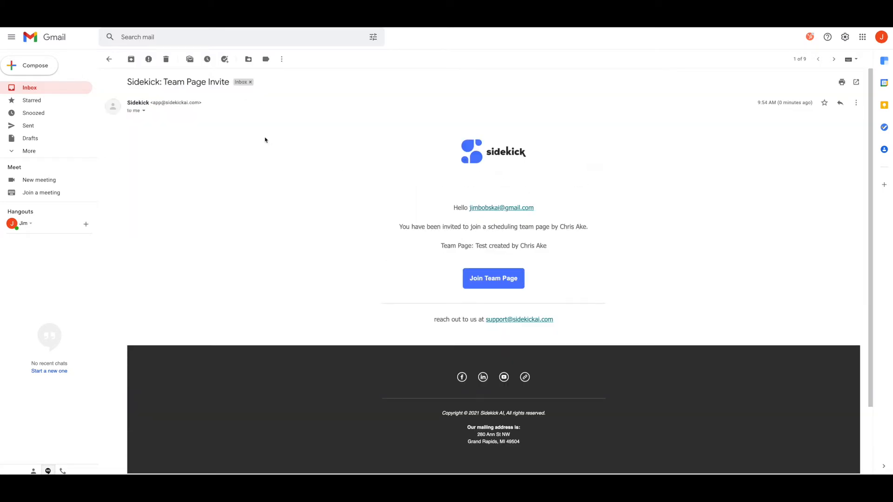
pyautogui.moveTo(490, 288)
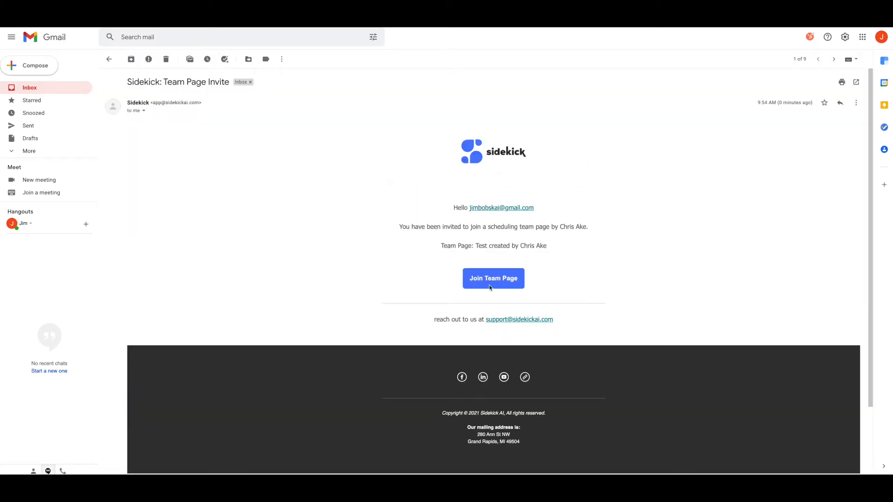
# Join the Test team page, overlaying the invited Google account's calendar and allowing access
pyautogui.click(493, 279)
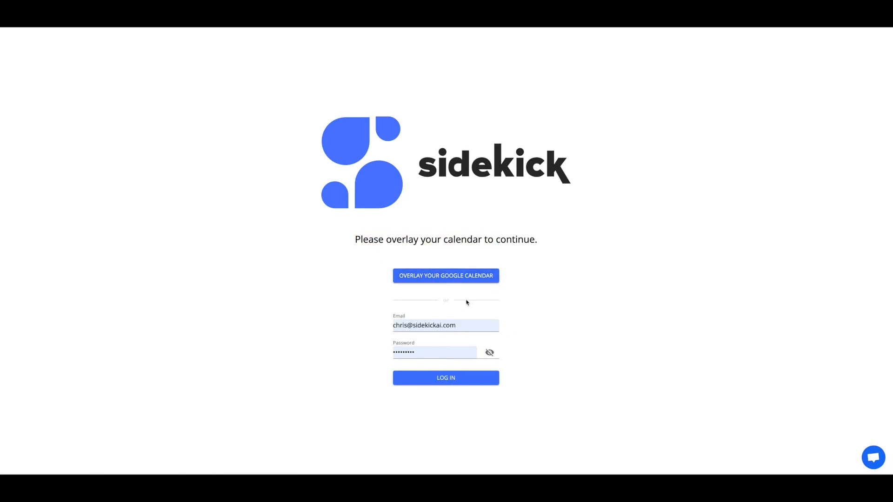
pyautogui.moveTo(419, 199)
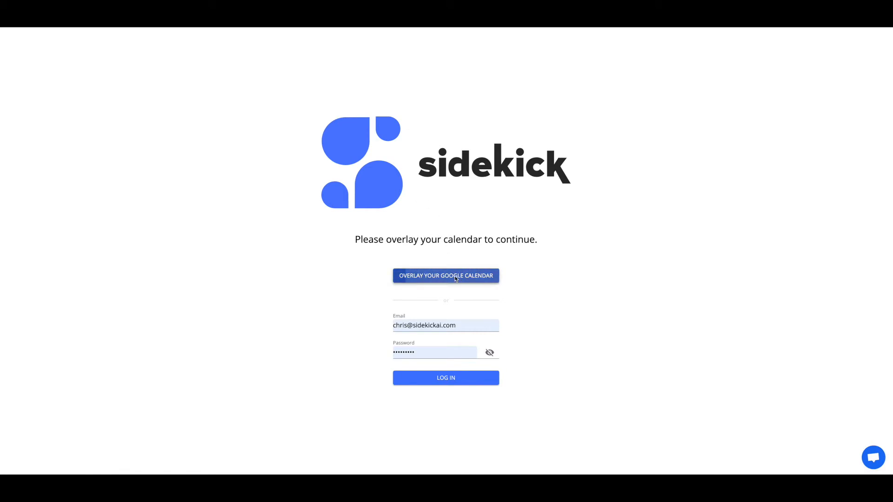
pyautogui.click(446, 276)
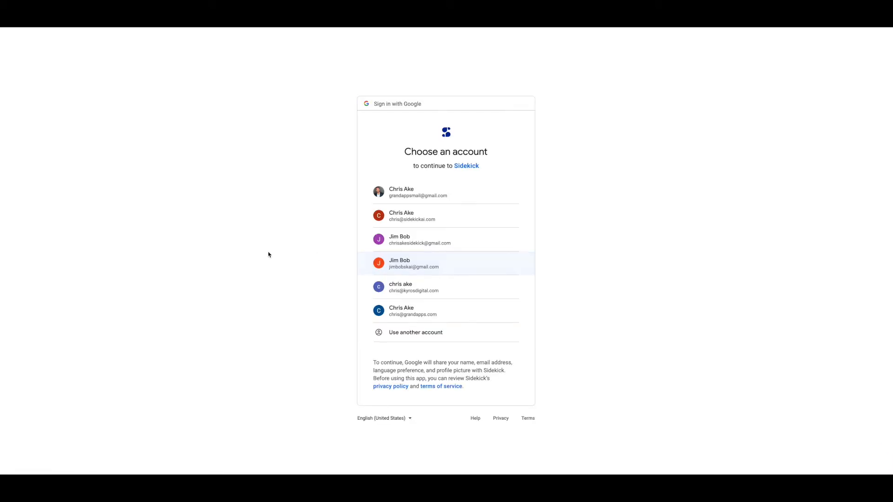
pyautogui.moveTo(412, 267)
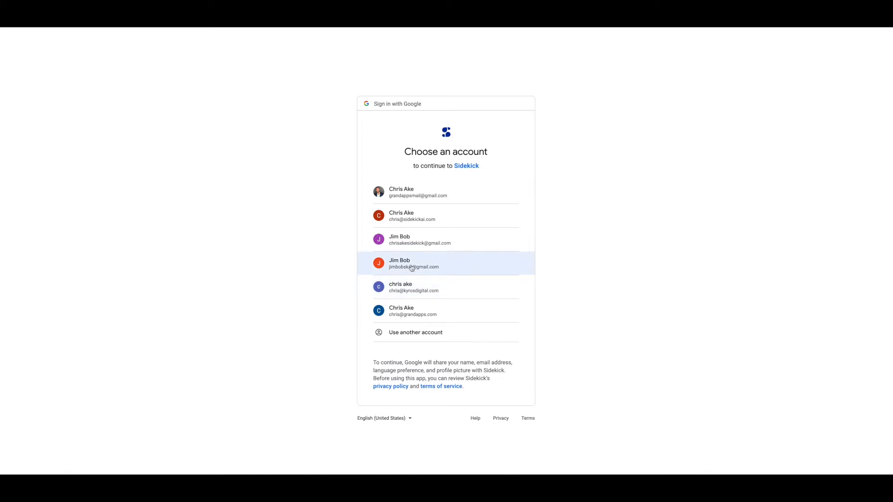
pyautogui.click(446, 263)
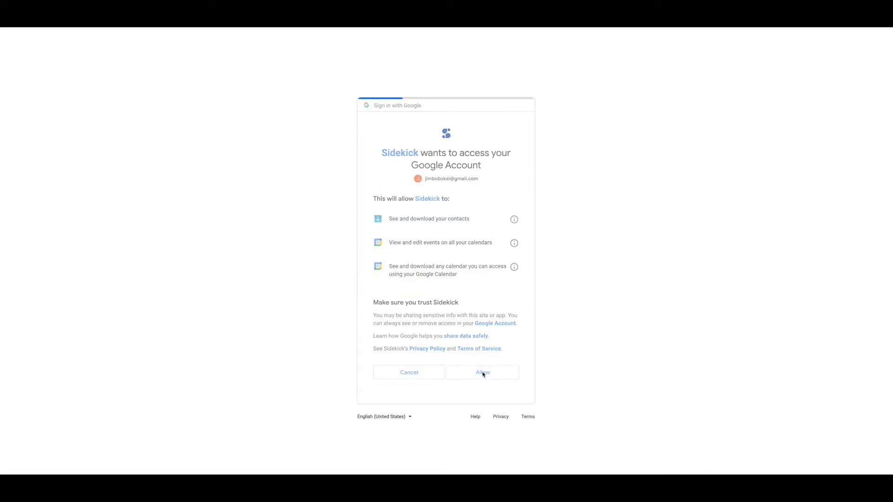
pyautogui.click(482, 372)
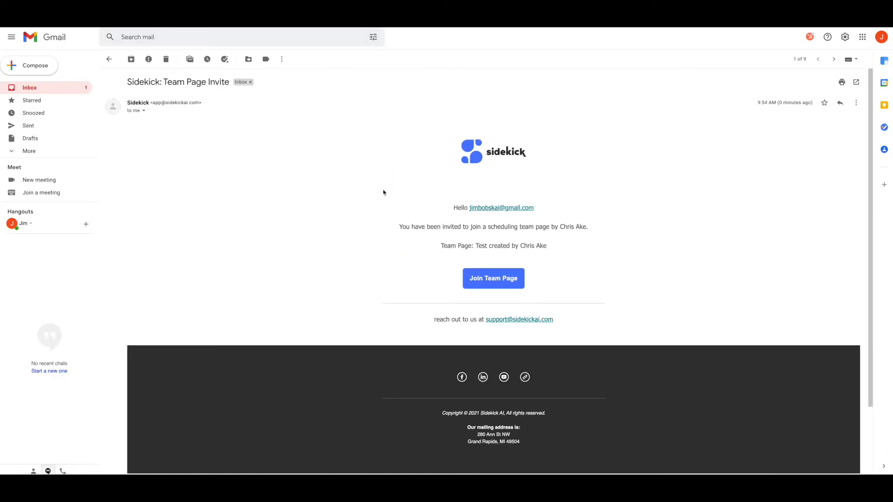
# View Scheduling Pages with Test listed under Team Pages (Owned by others)
pyautogui.click(493, 279)
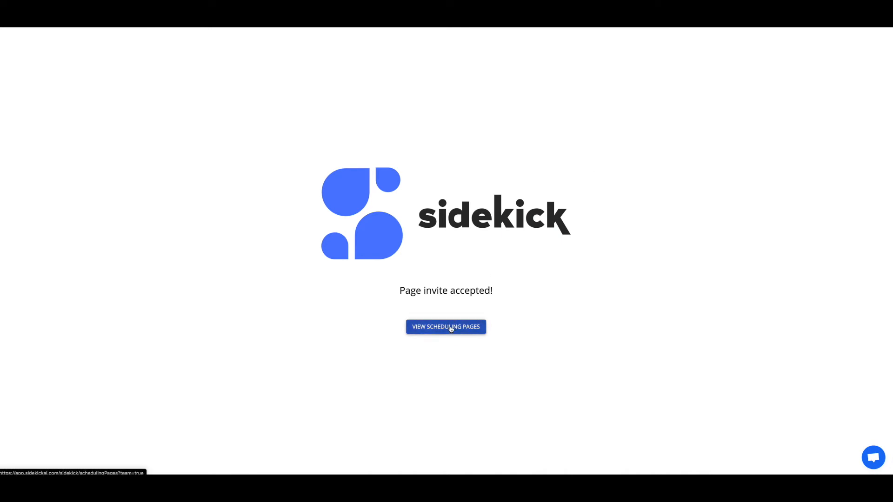
pyautogui.click(446, 327)
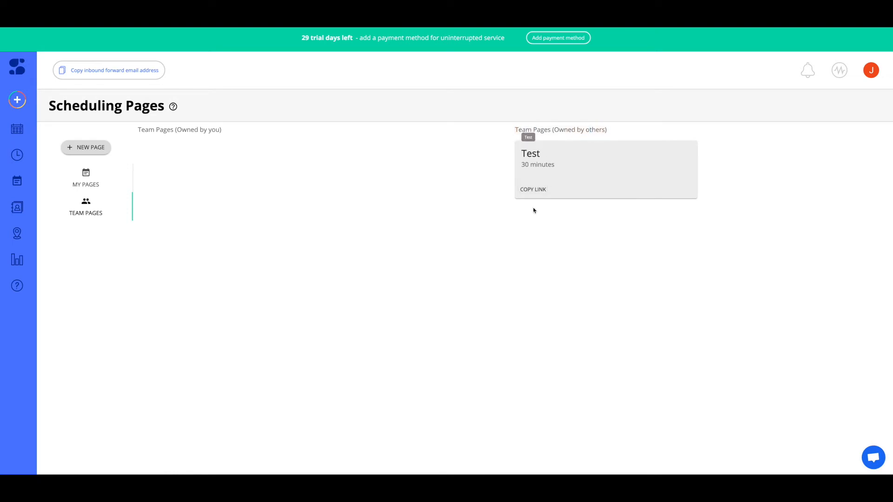
pyautogui.click(871, 71)
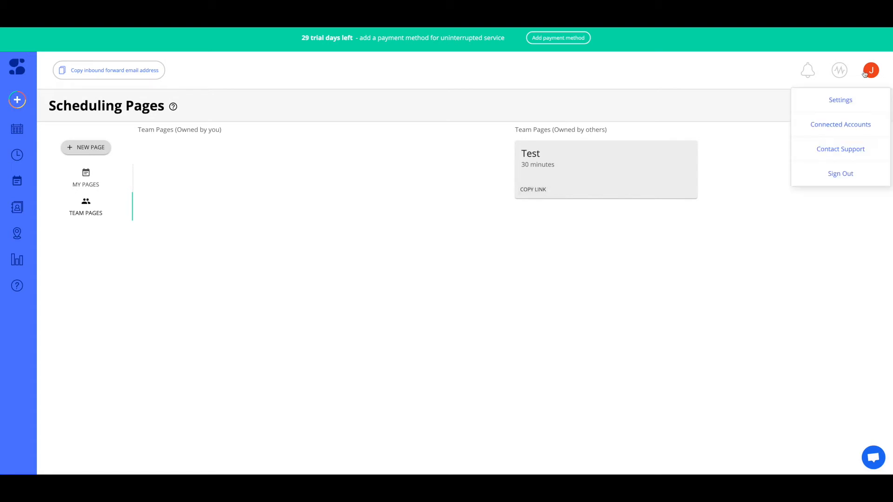
# Sign out, log in with the company account and show its Team Pages
pyautogui.click(840, 173)
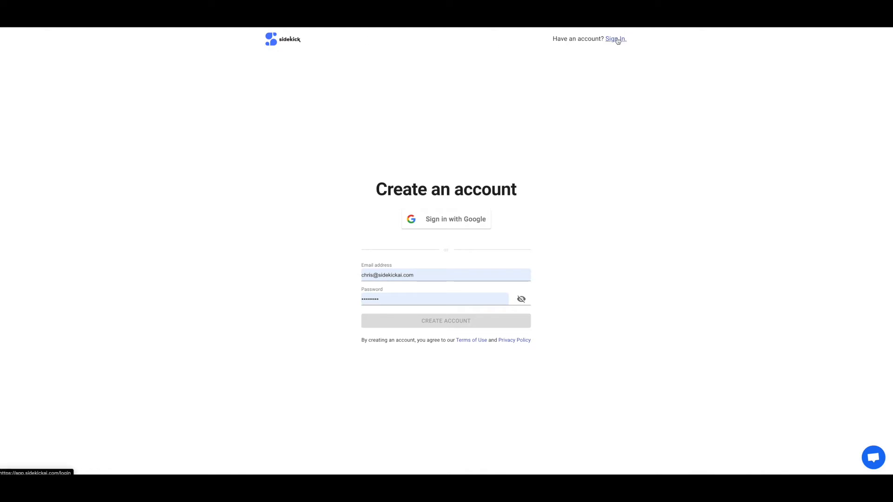
pyautogui.click(615, 39)
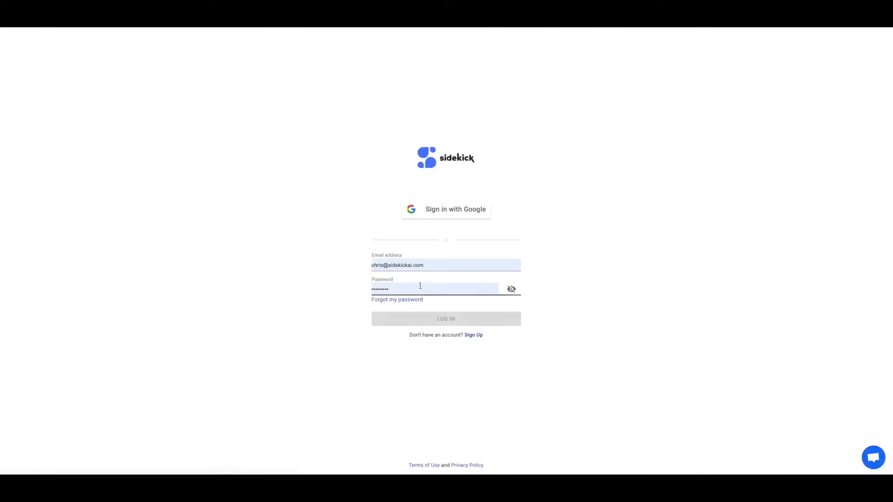
pyautogui.click(445, 320)
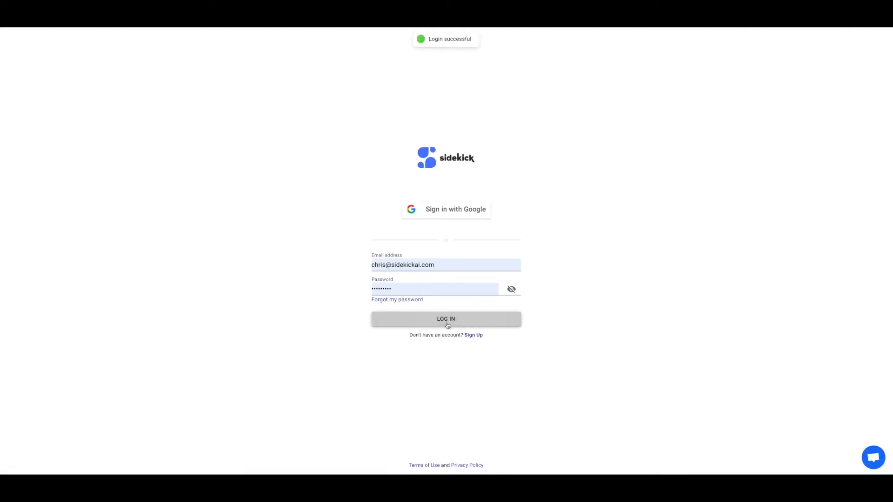
pyautogui.click(446, 319)
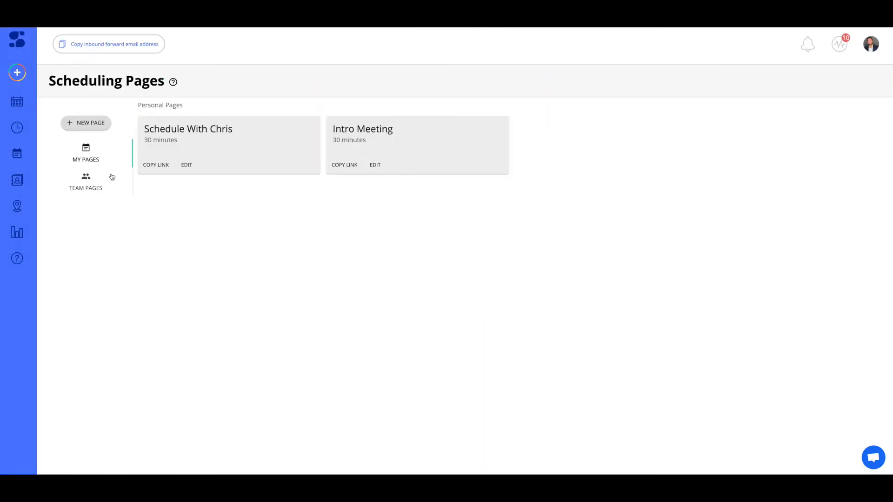
pyautogui.click(86, 181)
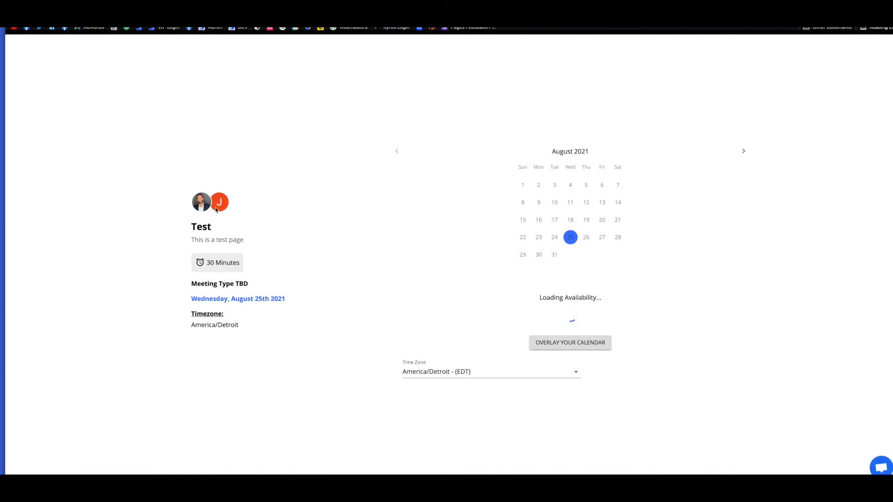
pyautogui.moveTo(219, 202)
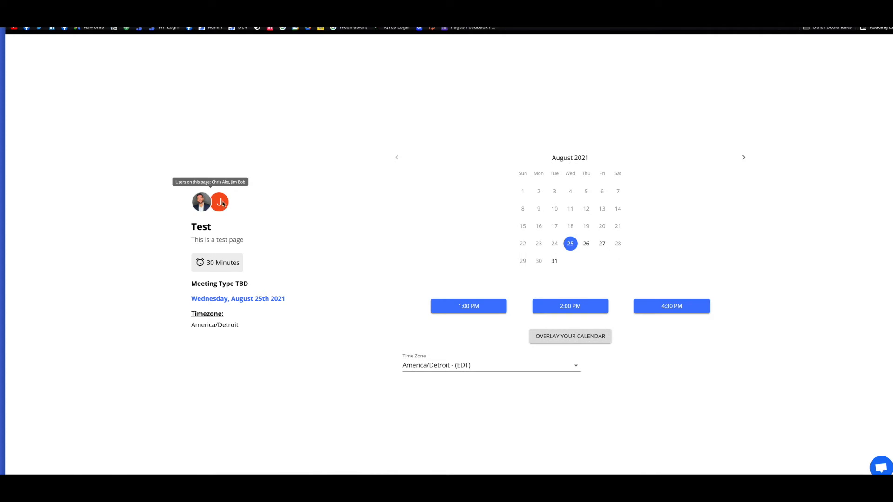
pyautogui.moveTo(226, 205)
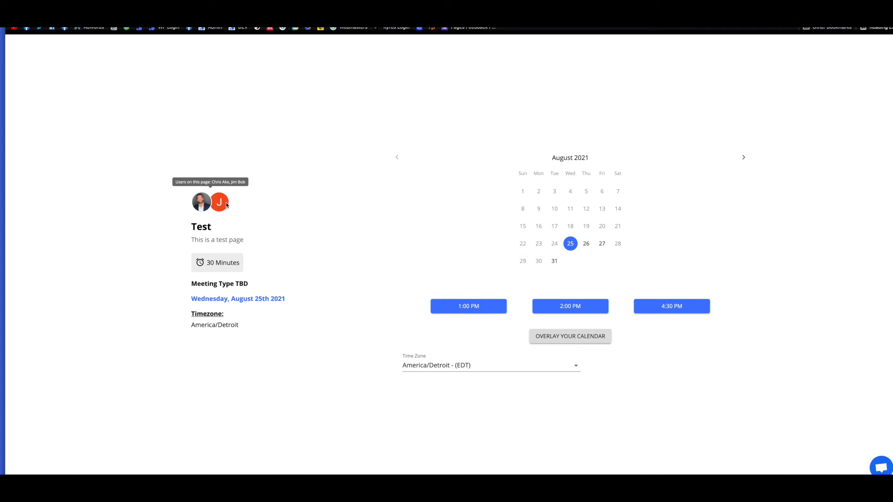
pyautogui.moveTo(569, 310)
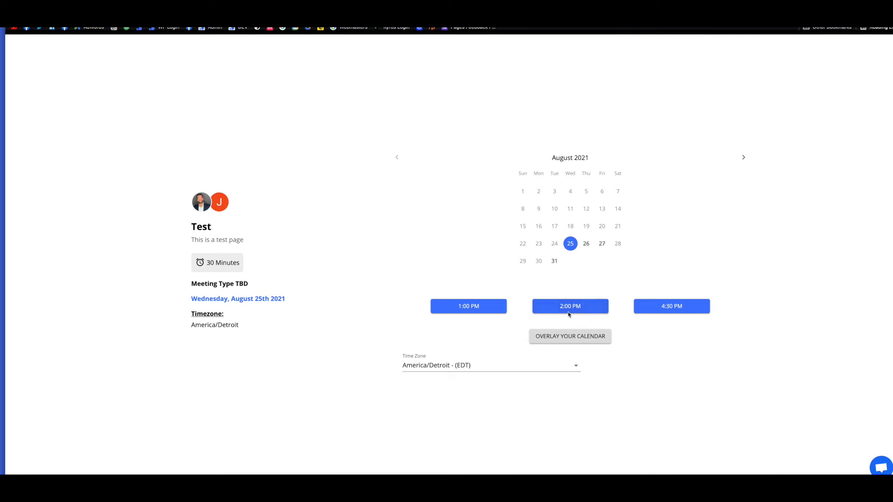
pyautogui.moveTo(557, 244)
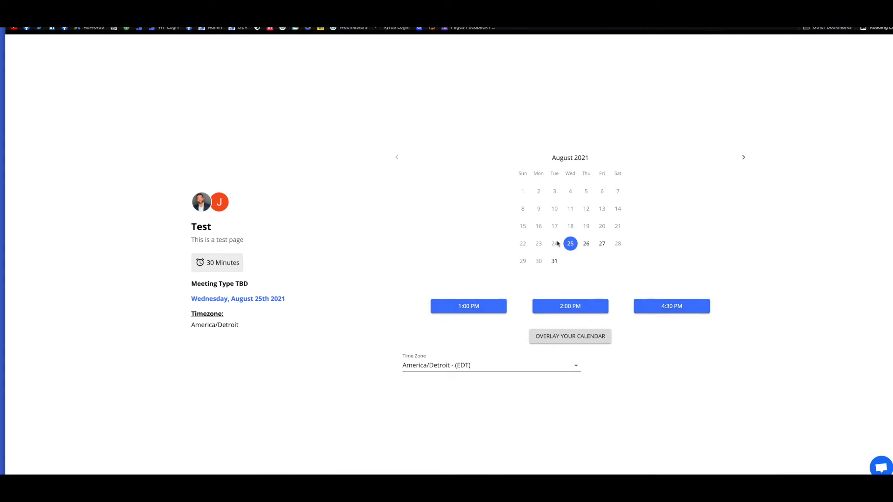
pyautogui.moveTo(201, 202)
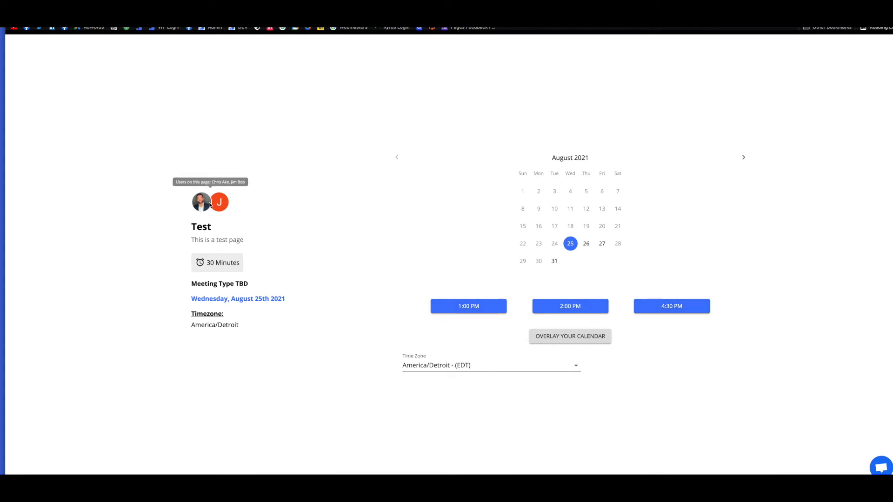
pyautogui.moveTo(621, 234)
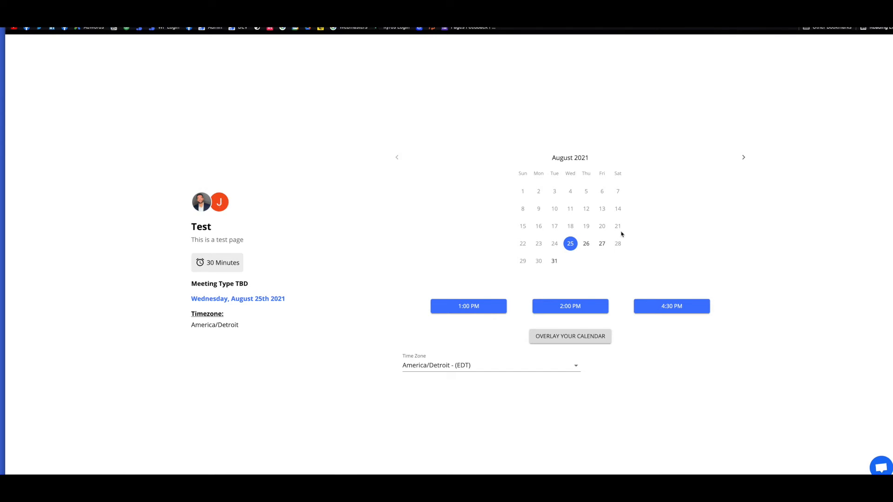
pyautogui.moveTo(274, 216)
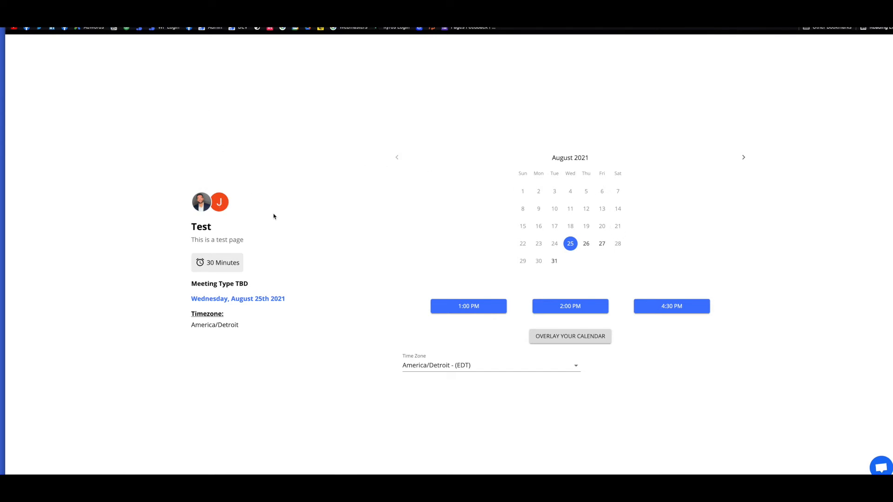
pyautogui.moveTo(279, 216)
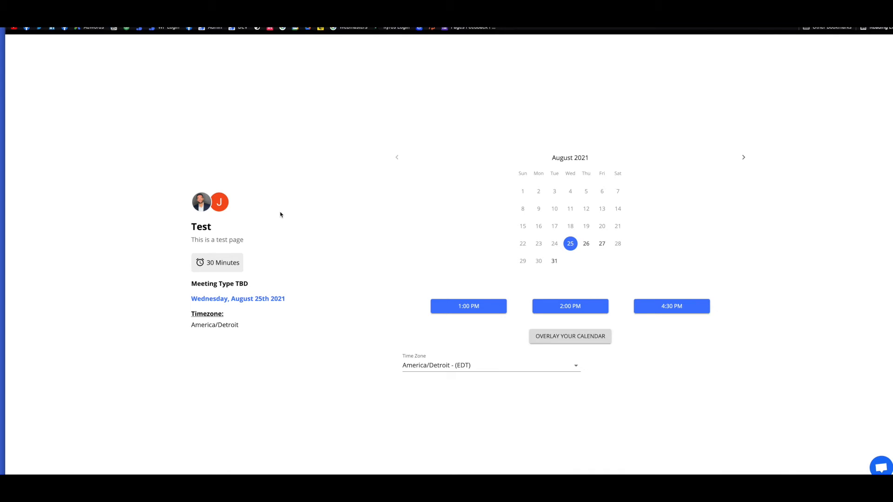
pyautogui.moveTo(263, 202)
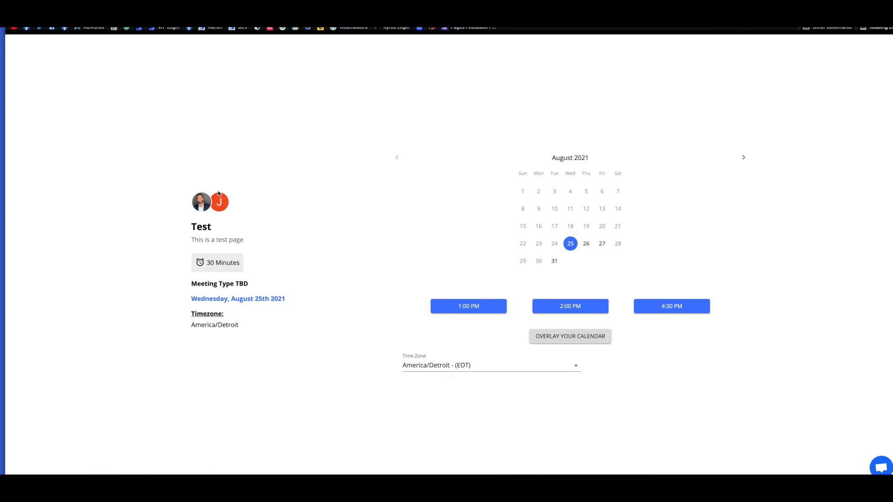
pyautogui.moveTo(586, 244)
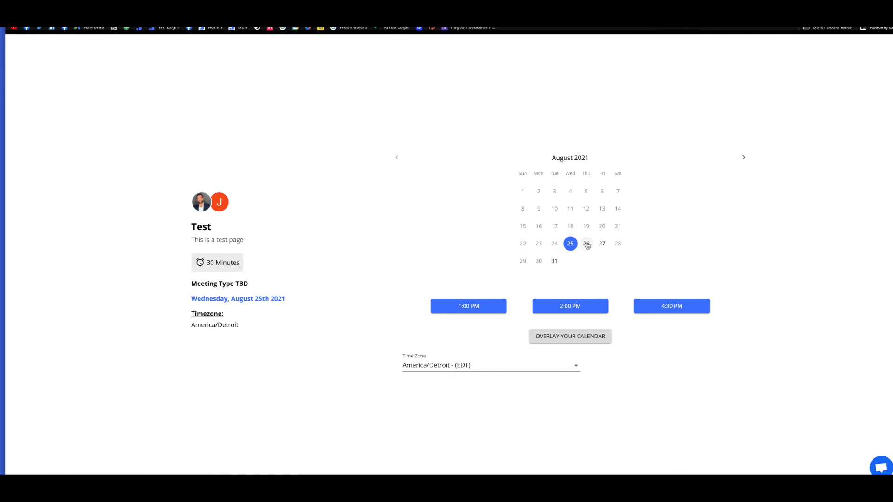
# Select the 9:30 AM slot on Thursday, August 26th
pyautogui.click(586, 244)
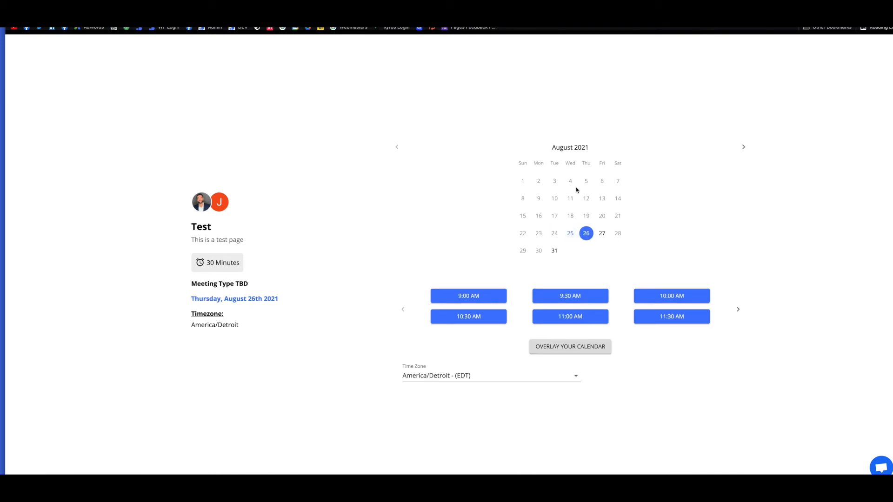
pyautogui.moveTo(287, 181)
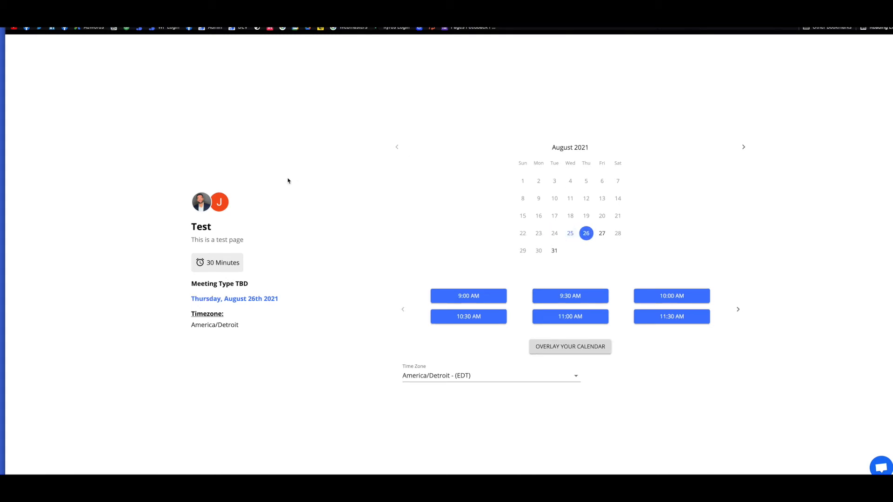
pyautogui.moveTo(564, 310)
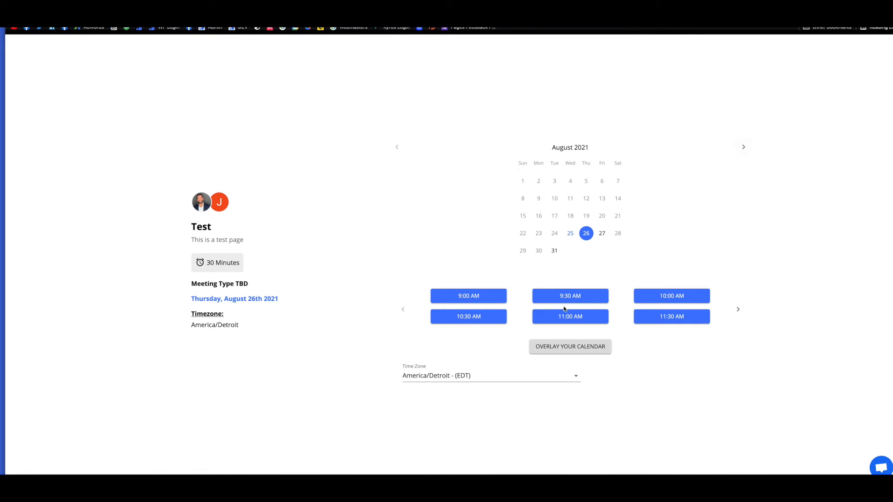
pyautogui.click(569, 296)
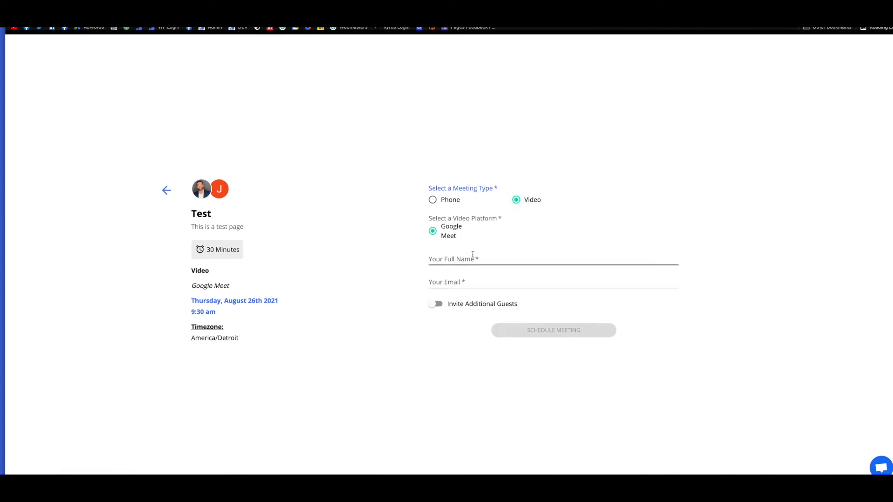
pyautogui.write('Test')
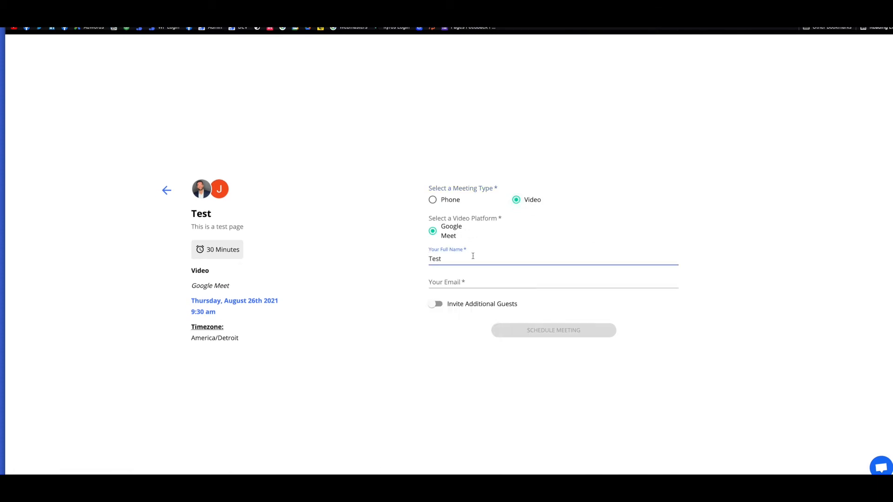
pyautogui.write('tester')
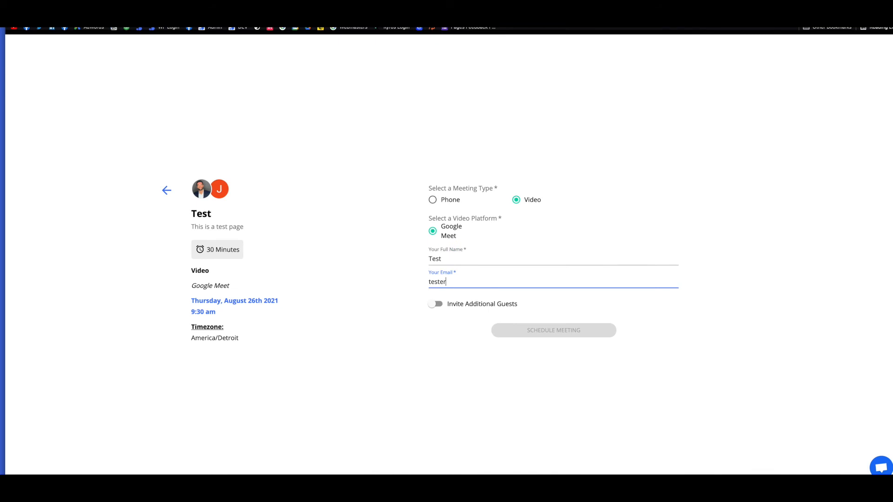
pyautogui.write('@gmail.com')
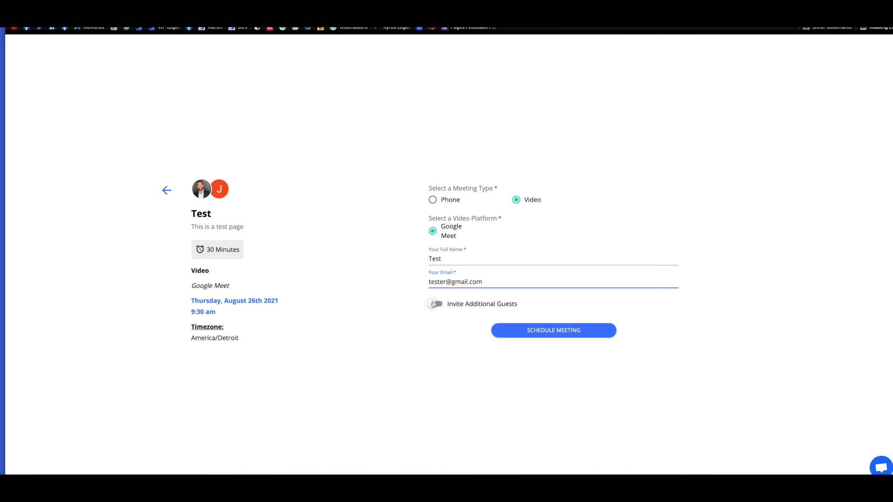
pyautogui.moveTo(554, 331)
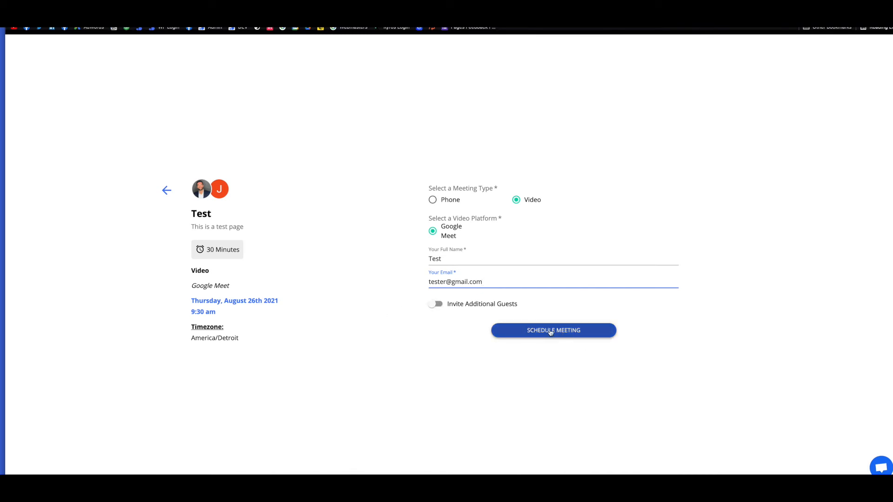
pyautogui.click(553, 330)
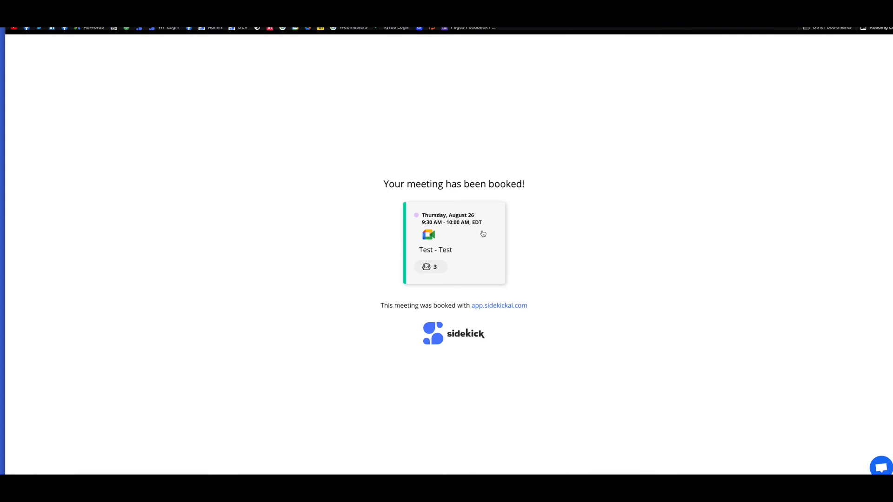
pyautogui.moveTo(378, 183)
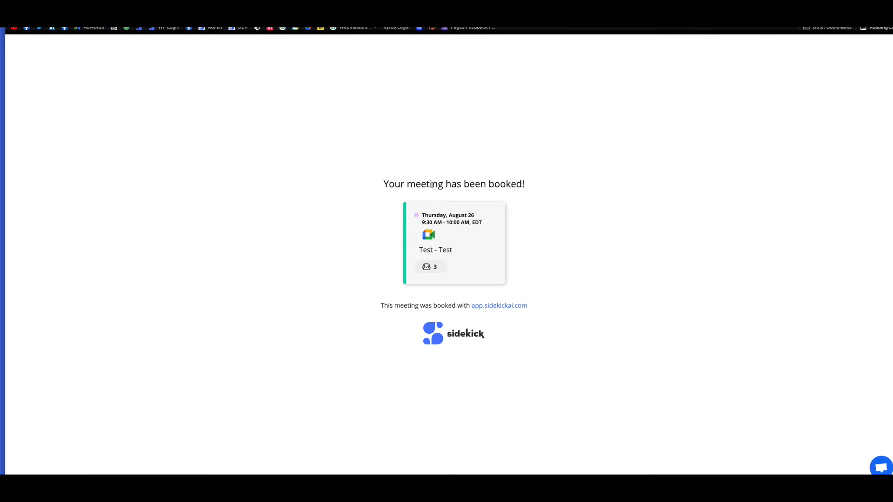
pyautogui.moveTo(496, 206)
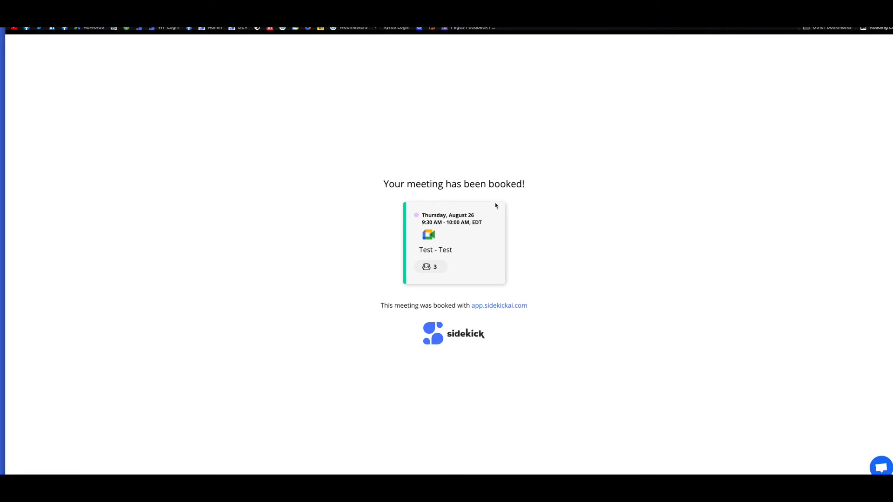
pyautogui.moveTo(386, 177)
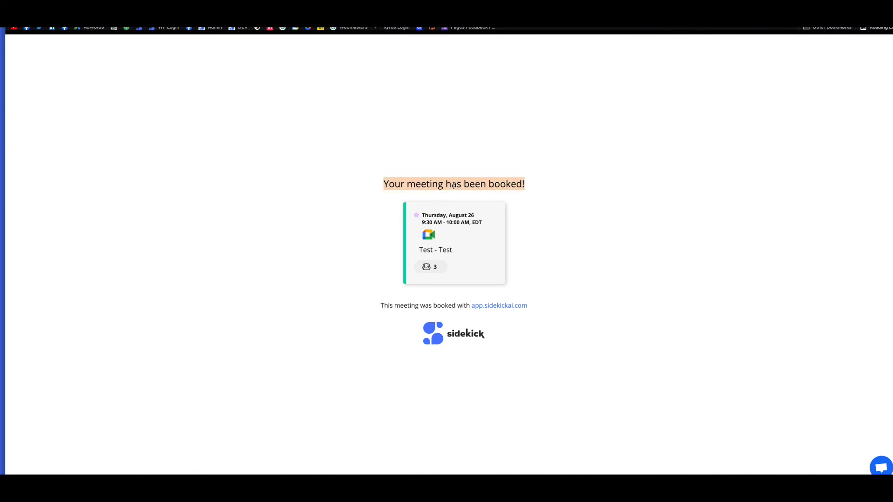
# Highlight the 'Your meeting has been booked!' confirmation heading
pyautogui.doubleClick(454, 184)
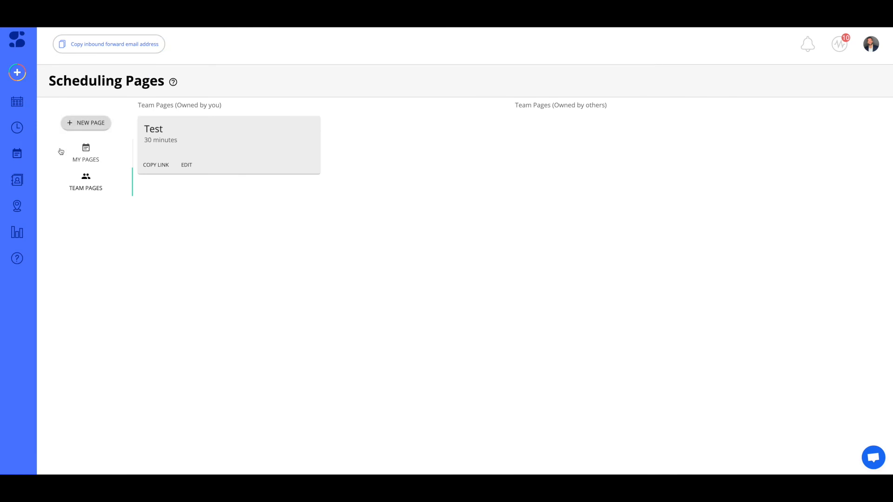
# Show August 26 in the Meetings dashboard with the Test - Test booking
pyautogui.click(17, 102)
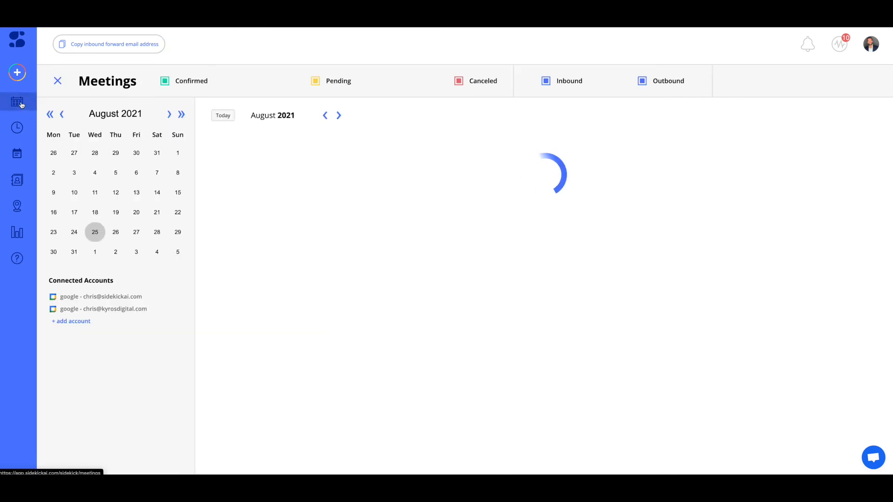
pyautogui.click(115, 231)
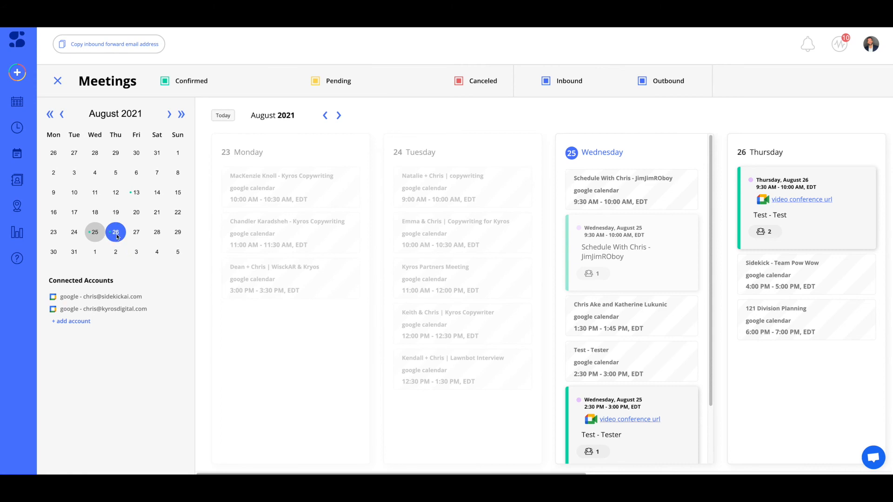
pyautogui.click(92, 231)
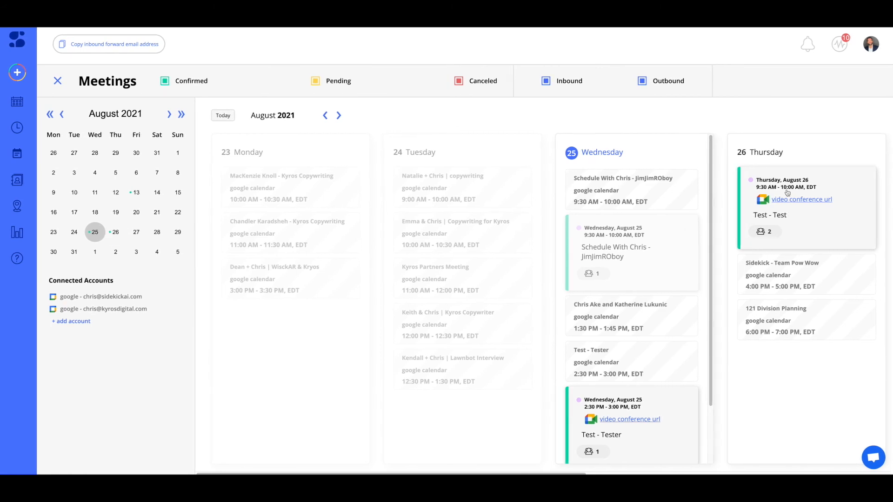
pyautogui.click(802, 200)
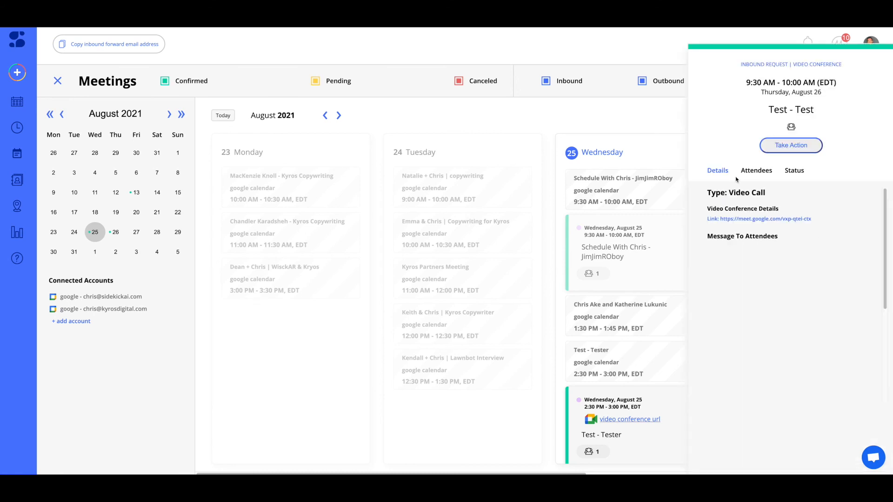
pyautogui.click(757, 170)
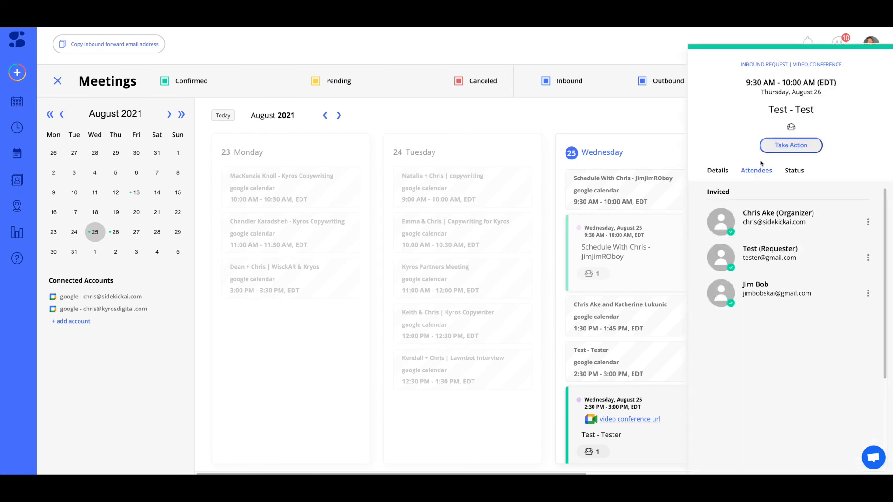
pyautogui.moveTo(800, 303)
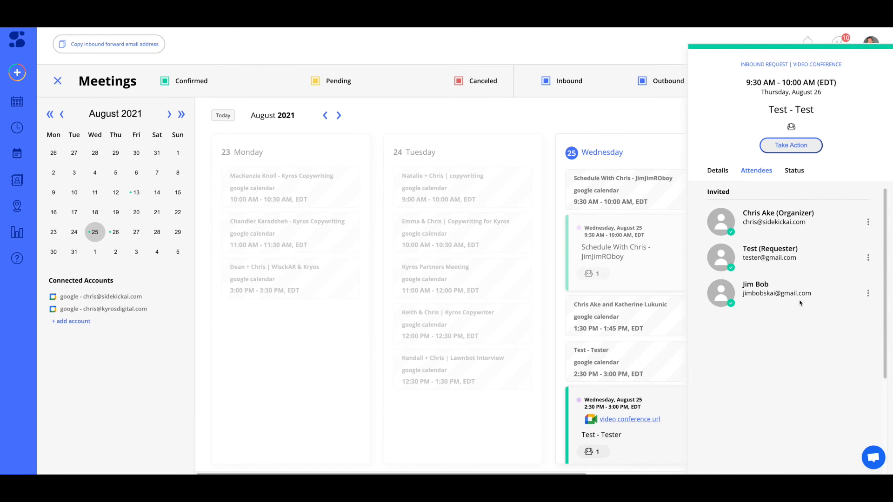
pyautogui.moveTo(675, 118)
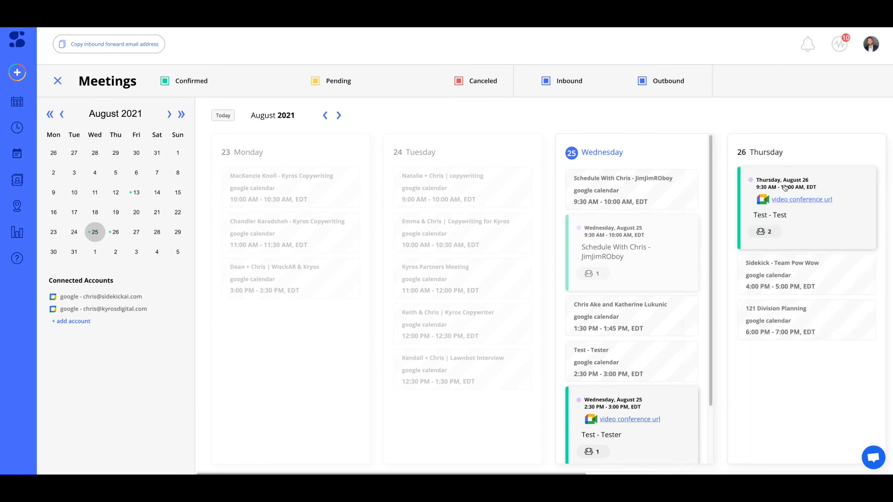
pyautogui.moveTo(746, 218)
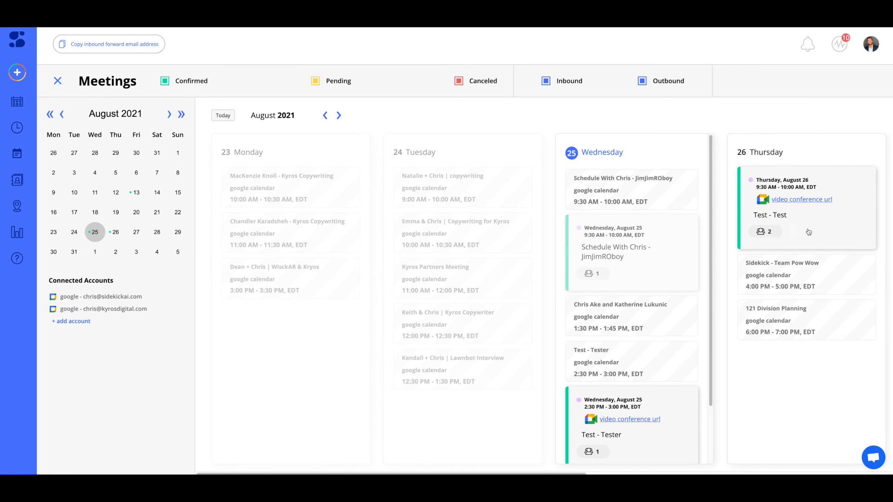
pyautogui.moveTo(592, 168)
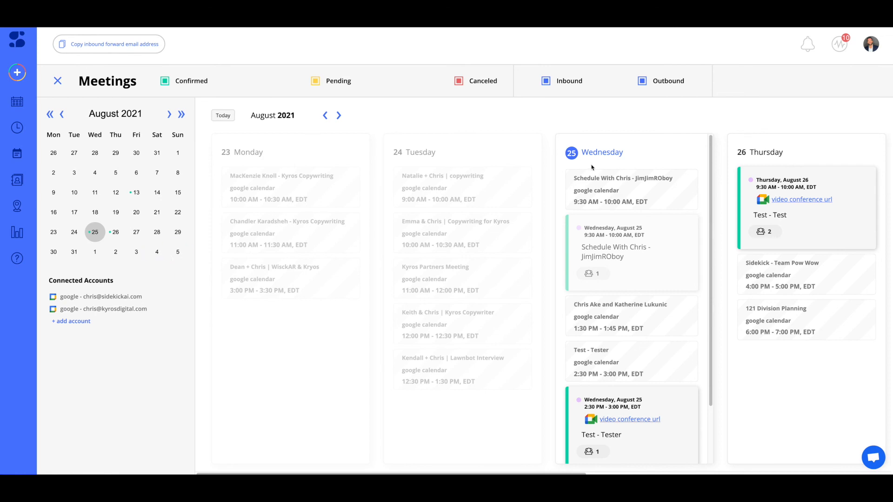
pyautogui.moveTo(601, 170)
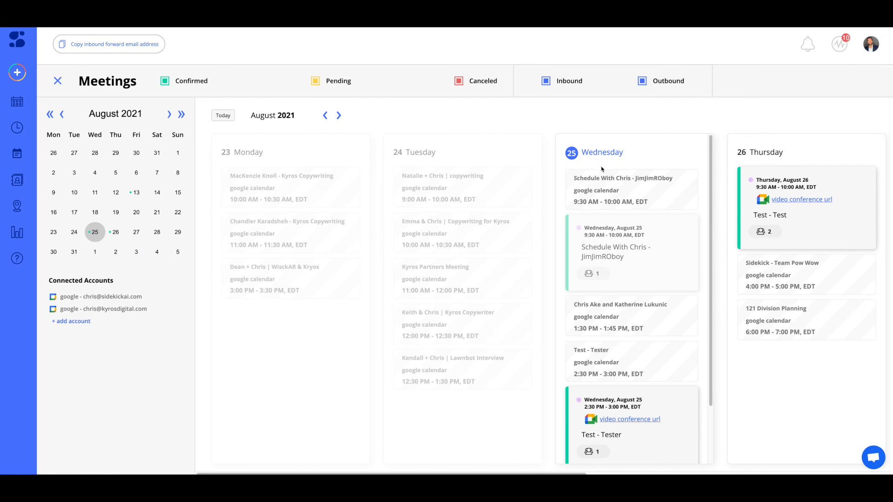
pyautogui.moveTo(802, 200)
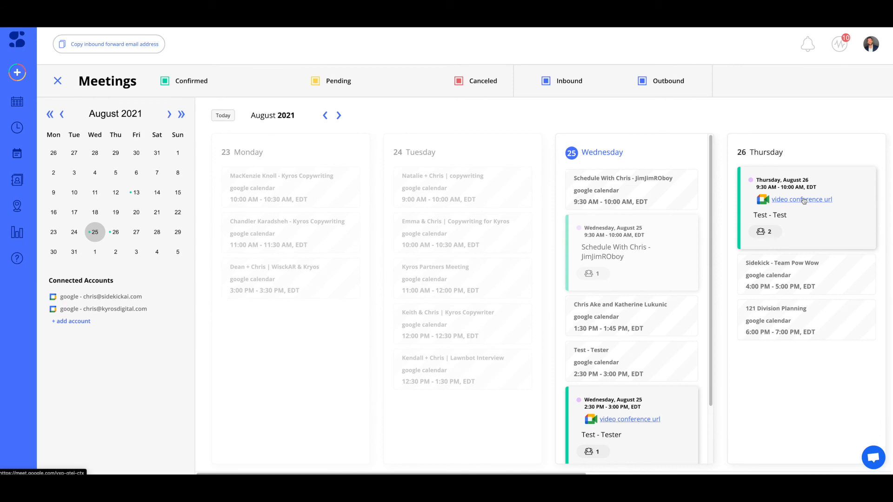
pyautogui.moveTo(67, 281)
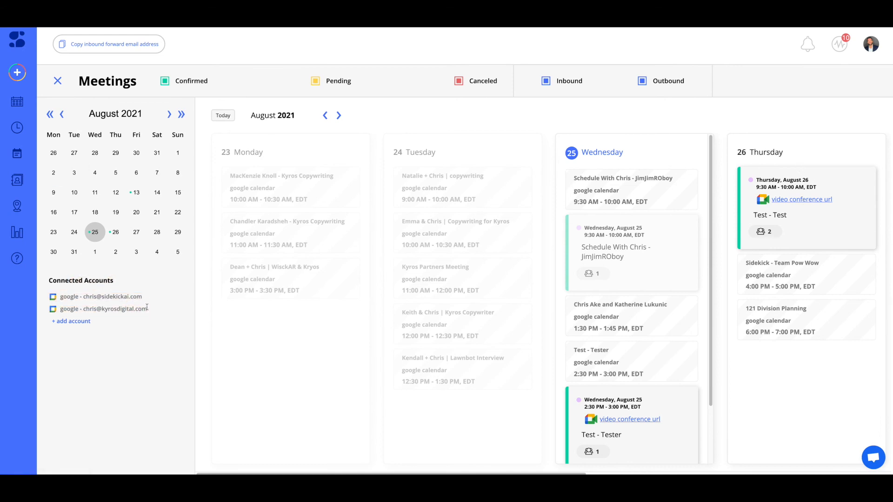
pyautogui.moveTo(646, 84)
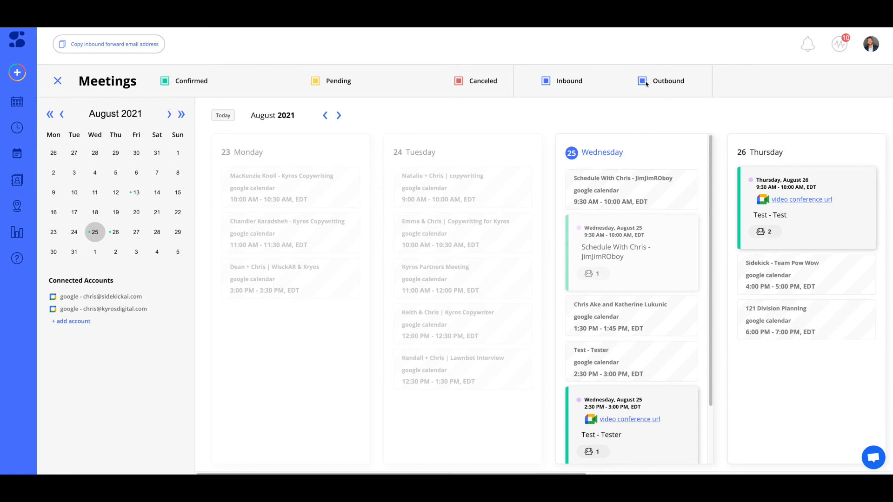
pyautogui.moveTo(662, 58)
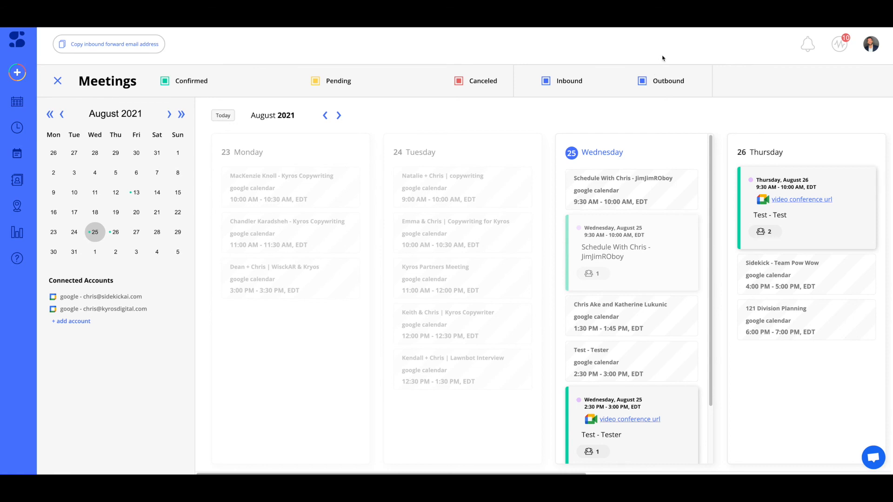